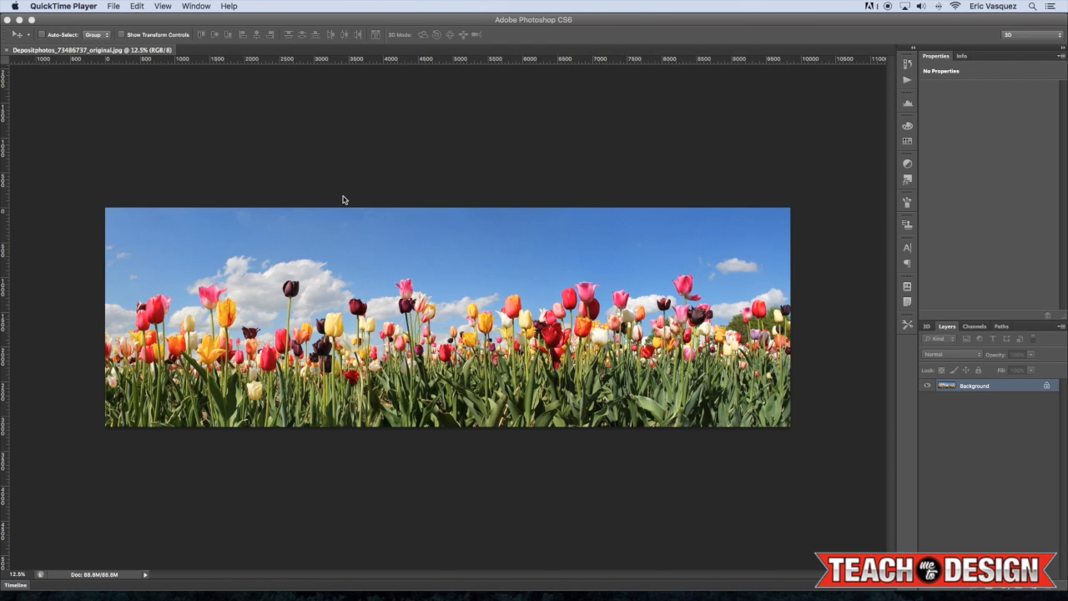
{"action": "mouse_move", "coordinate": [399, 326]}
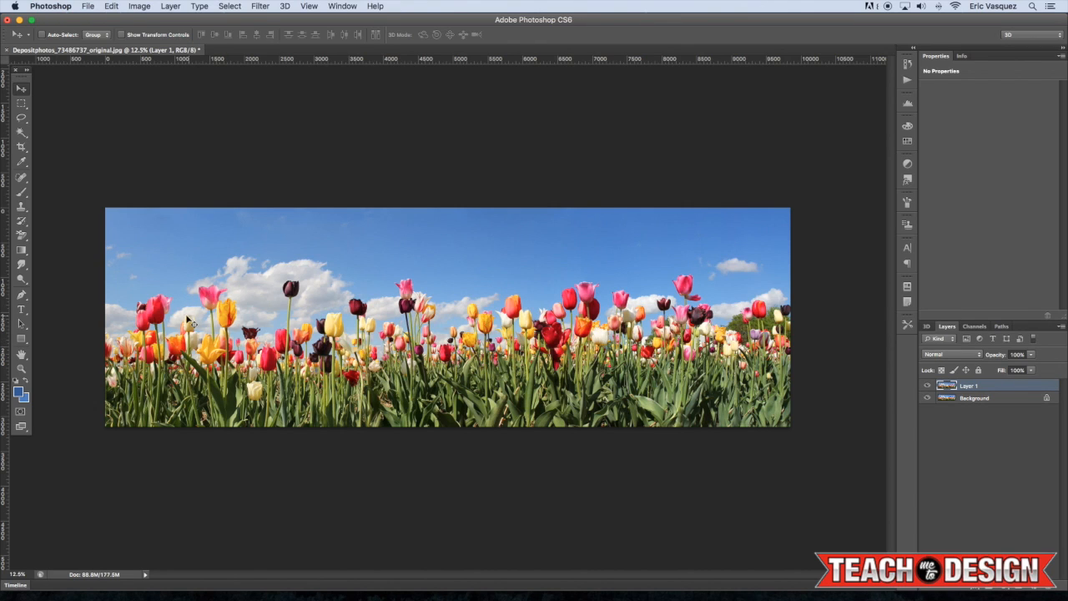
{"action": "mouse_move", "coordinate": [330, 359]}
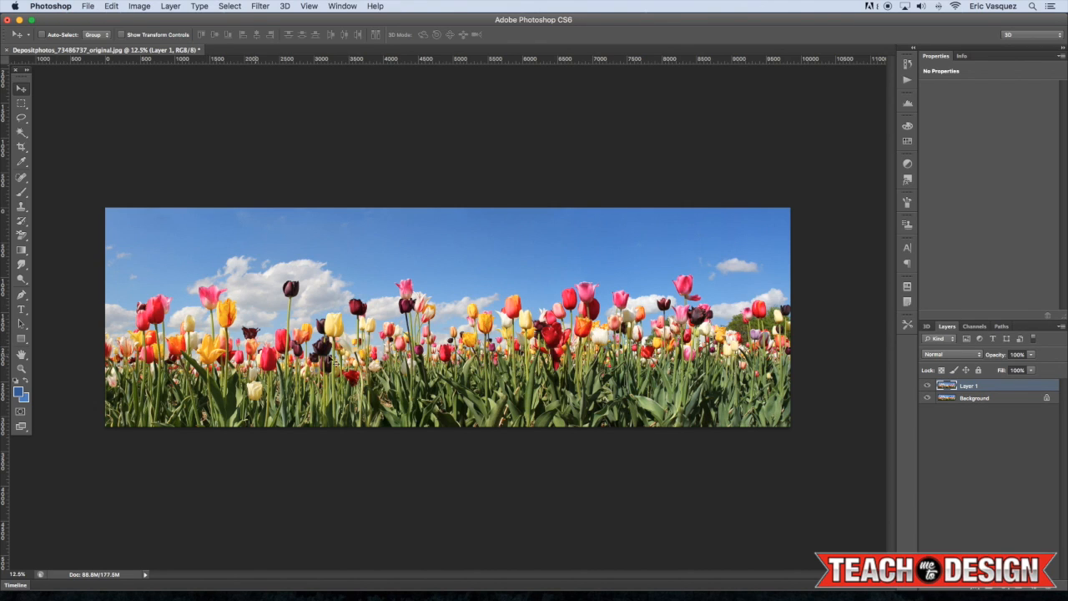
{"action": "mouse_move", "coordinate": [182, 267]}
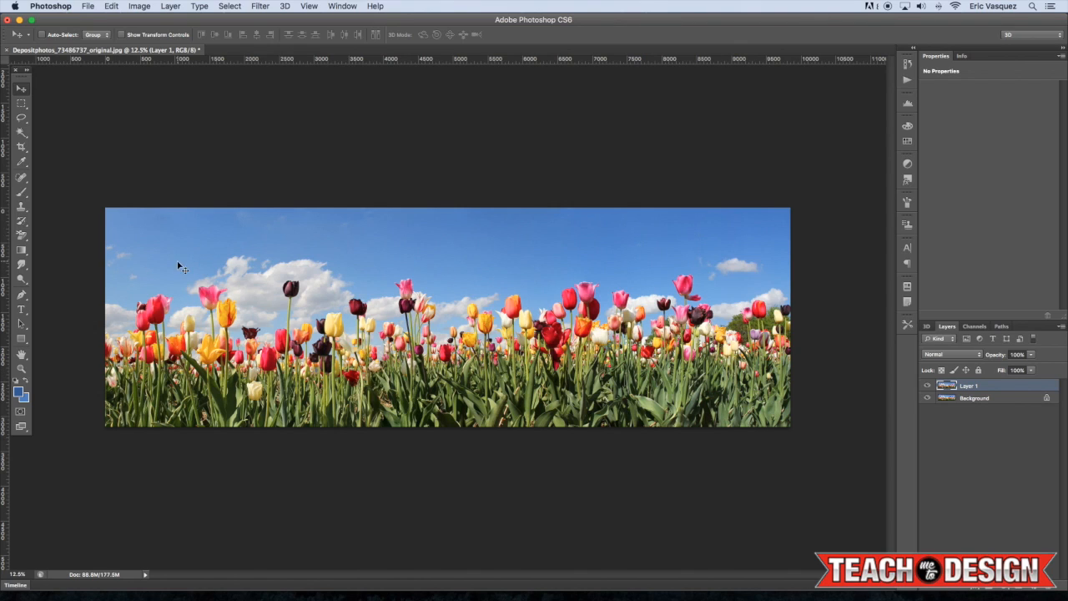
{"action": "mouse_move", "coordinate": [760, 431]}
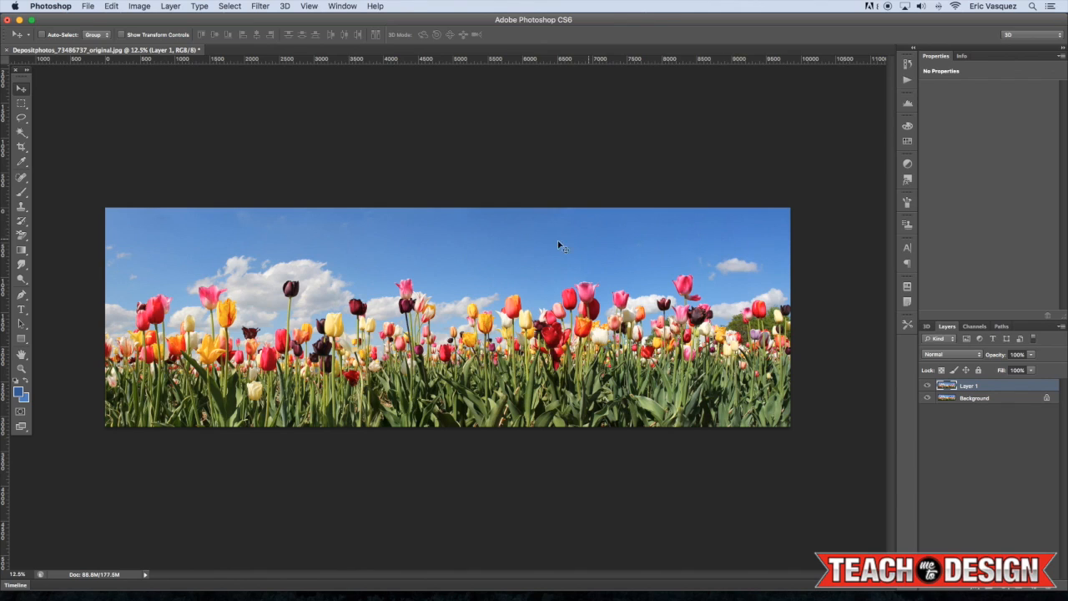
{"action": "mouse_move", "coordinate": [164, 424]}
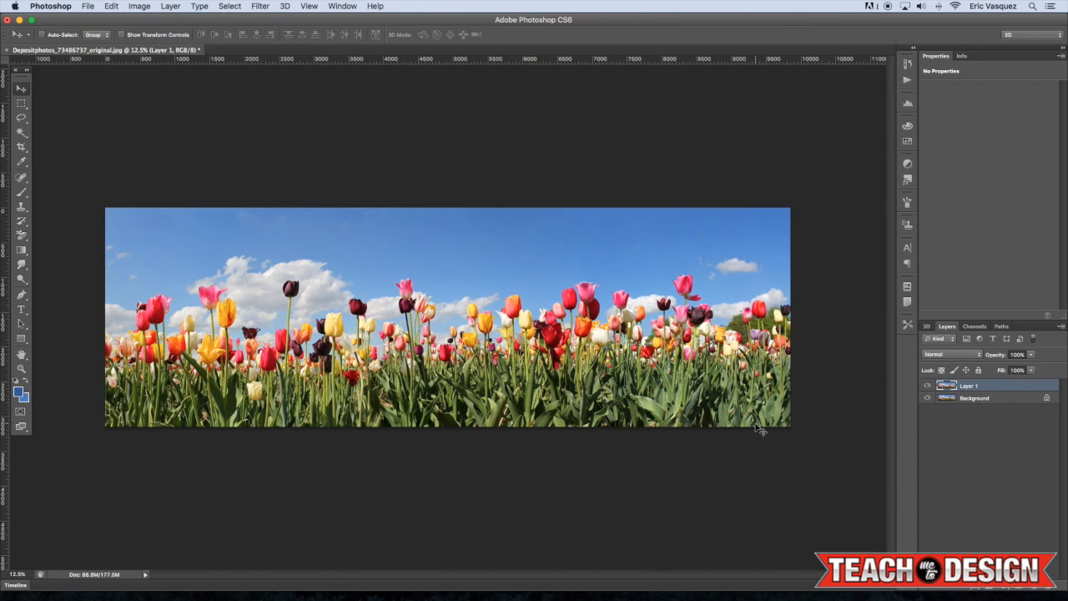
{"action": "mouse_move", "coordinate": [591, 427]}
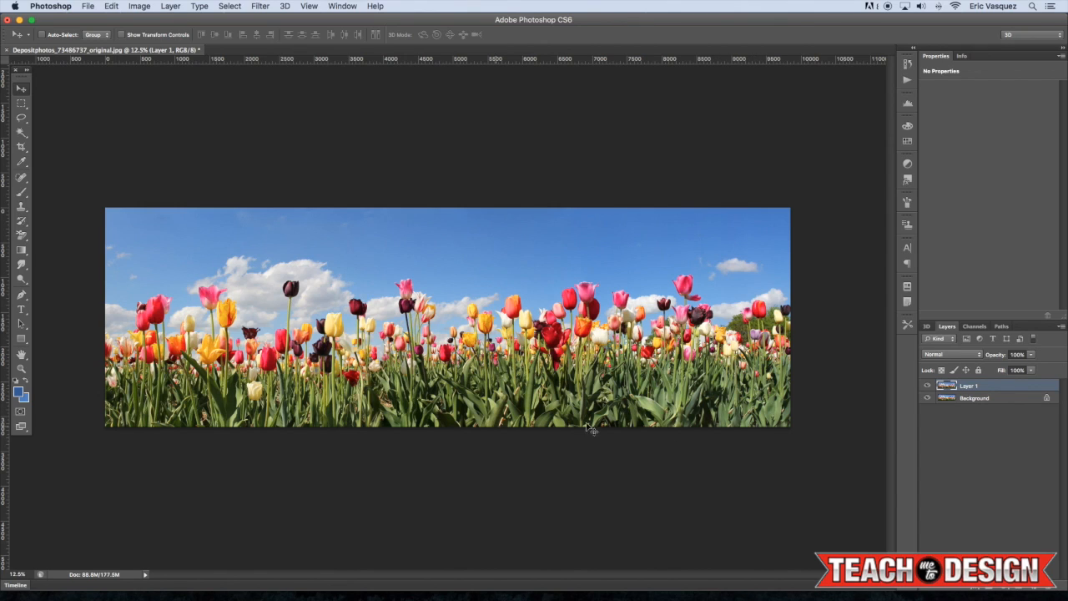
{"action": "mouse_move", "coordinate": [725, 242]}
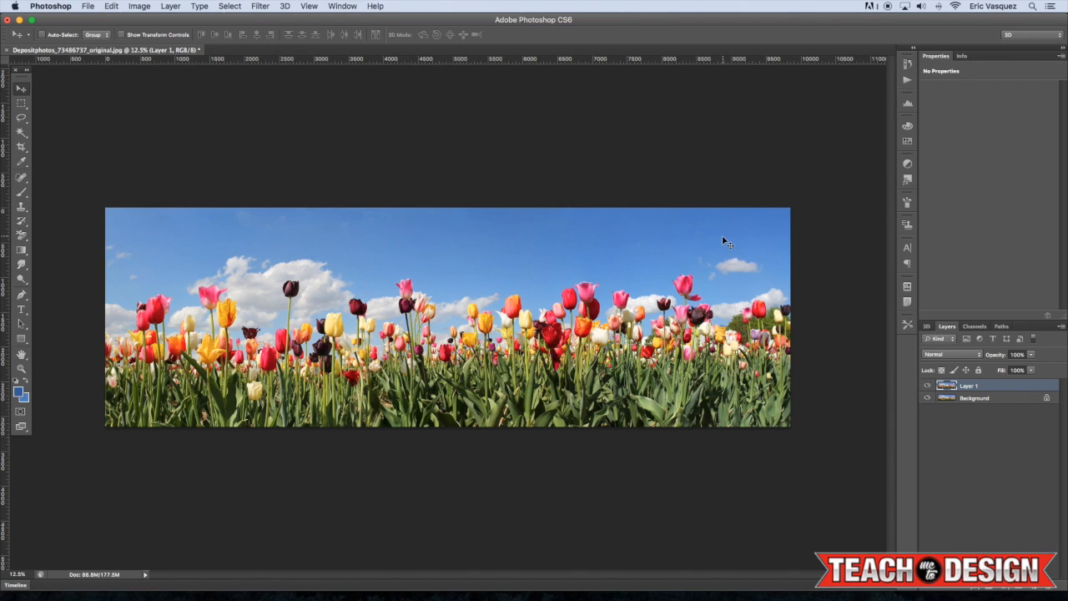
Create a new 8 × 8 inch, 300 ppi square document for the tulip panorama
{"action": "left_click", "coordinate": [87, 7]}
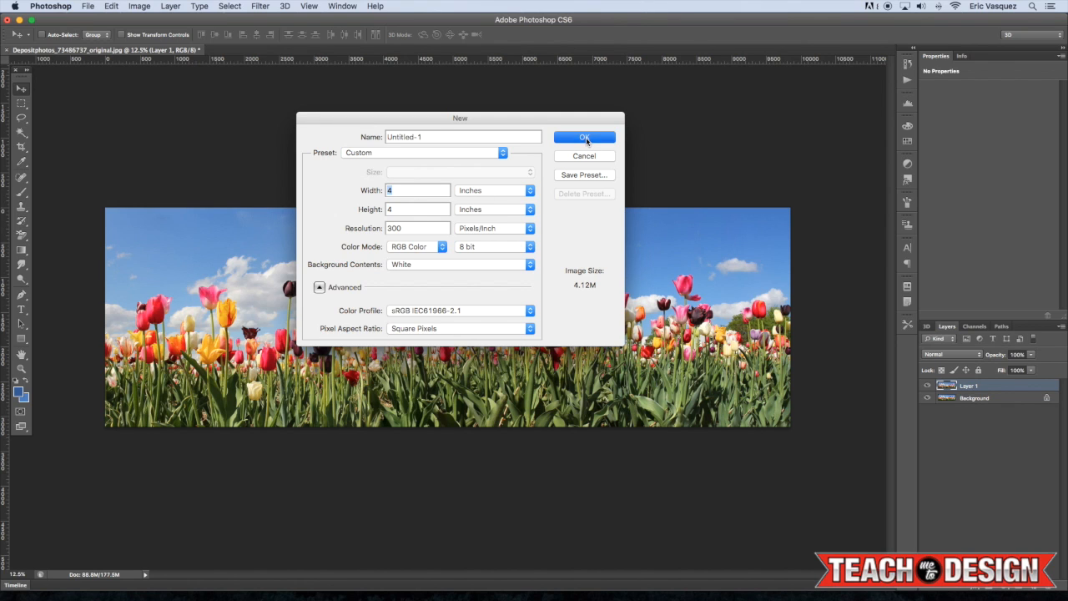
{"action": "left_click", "coordinate": [584, 137]}
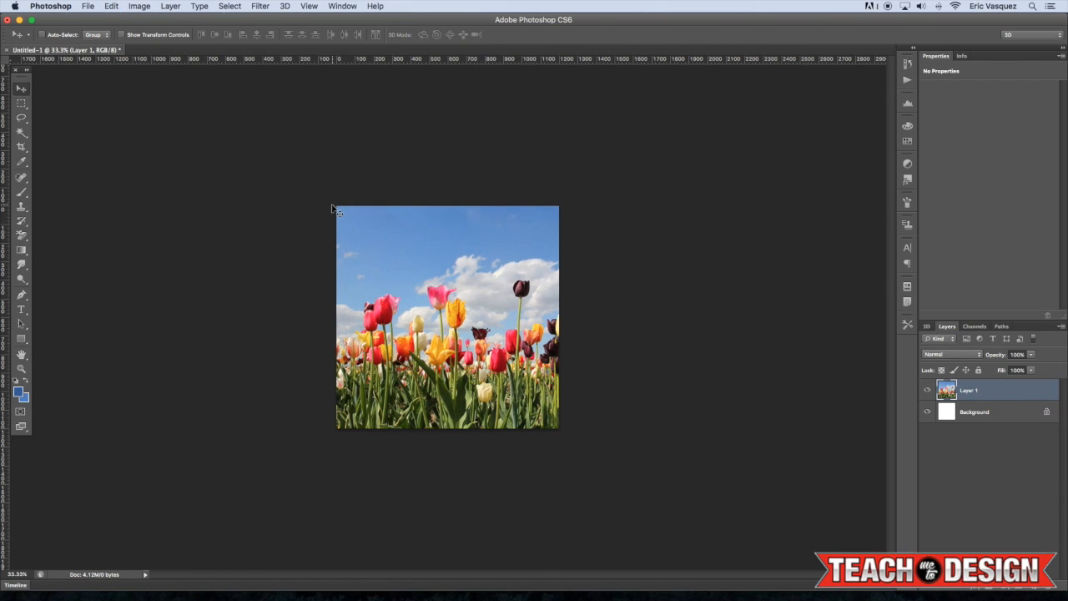
Duplicate the tulip layer and squeeze it horizontally to fill the square canvas
{"action": "key", "text": "cmd+j"}
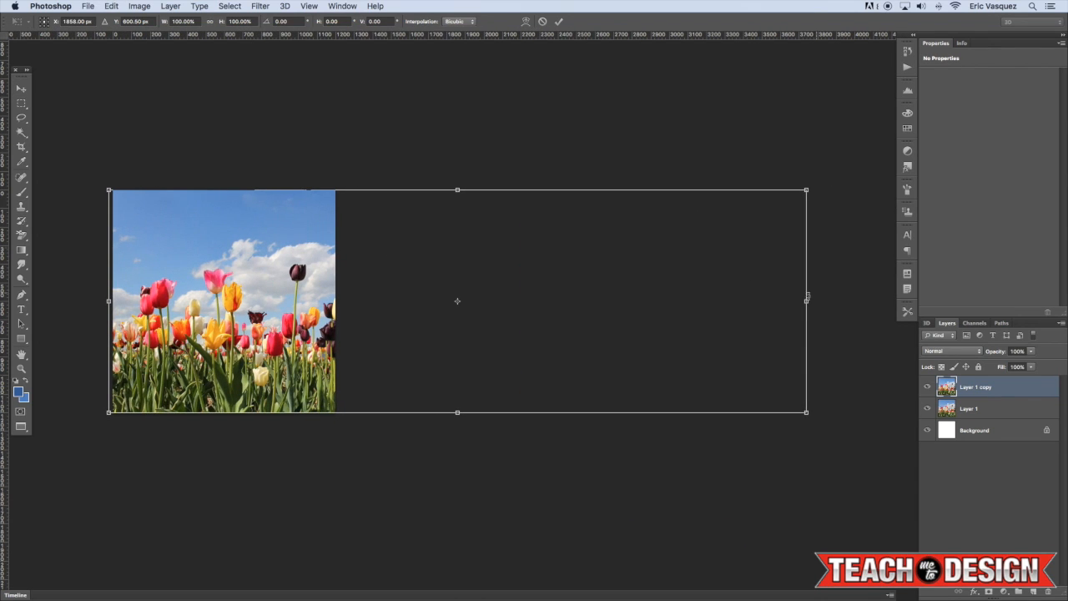
{"action": "left_click_drag", "start_coordinate": [805, 300], "coordinate": [457, 301]}
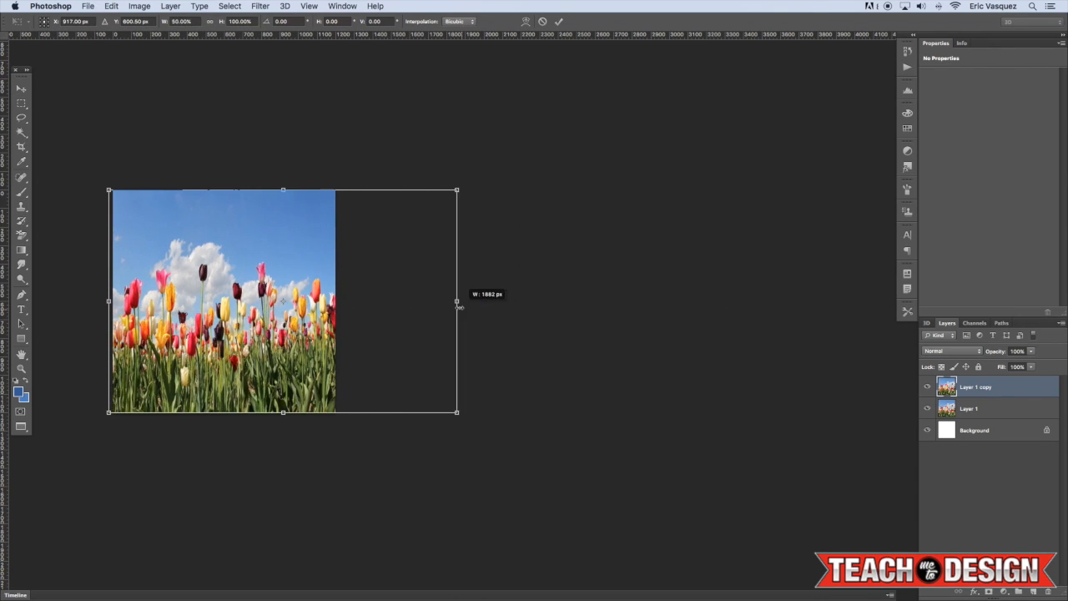
{"action": "left_click_drag", "start_coordinate": [458, 300], "coordinate": [337, 300]}
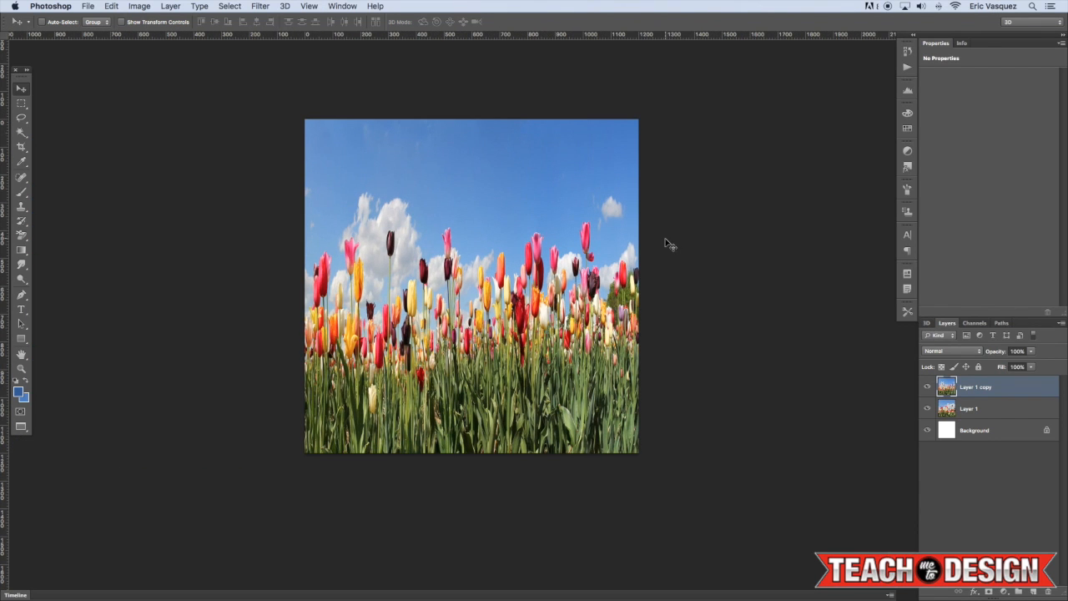
{"action": "mouse_move", "coordinate": [674, 242]}
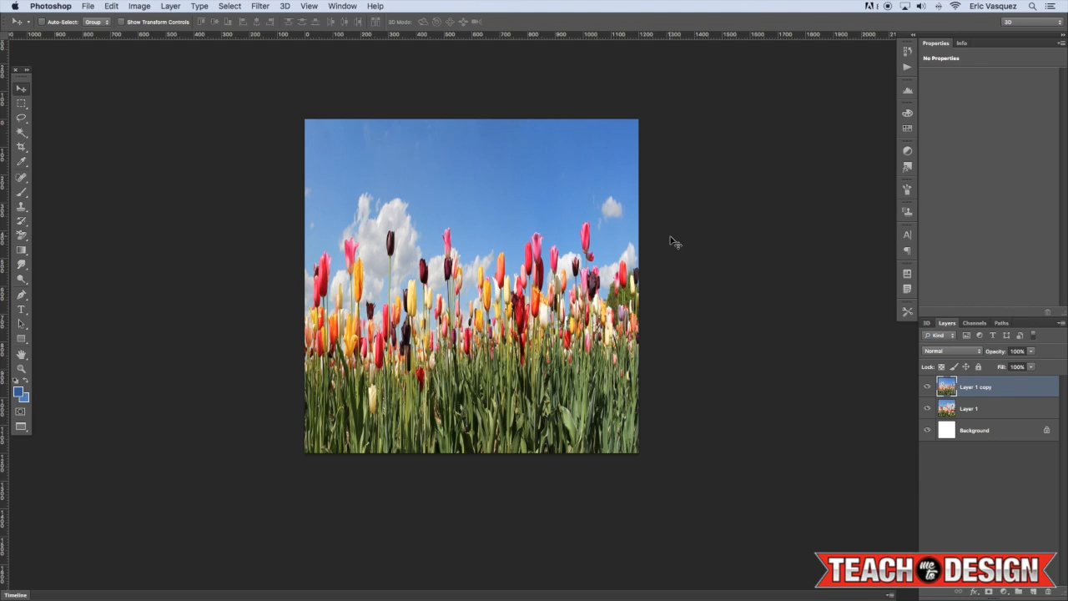
{"action": "mouse_move", "coordinate": [488, 155]}
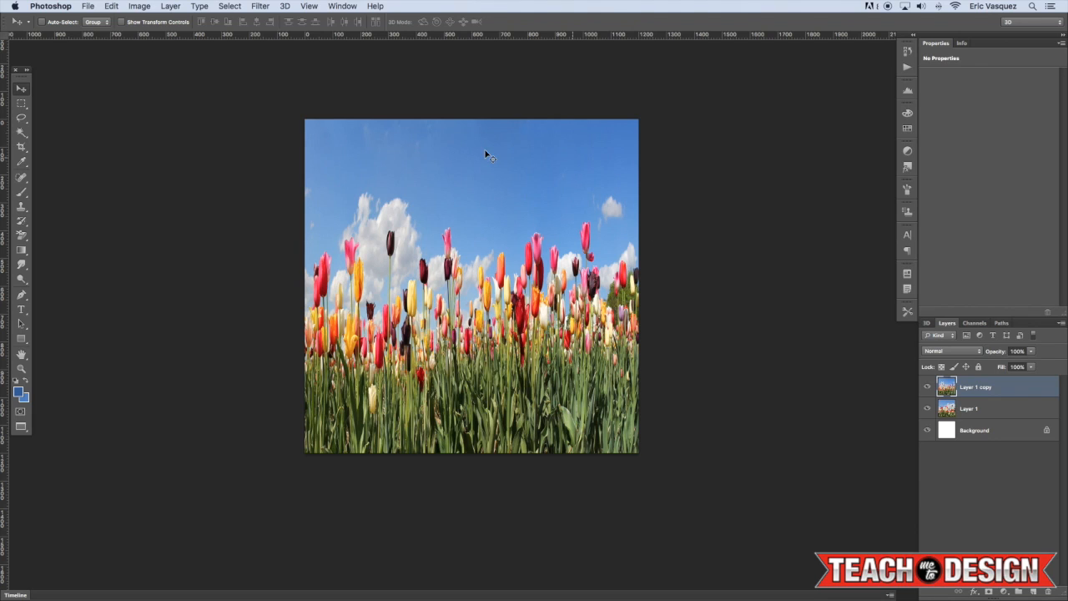
Apply a horizontal Offset filter with Wrap Around so the seam runs down the middle
{"action": "left_click", "coordinate": [261, 7]}
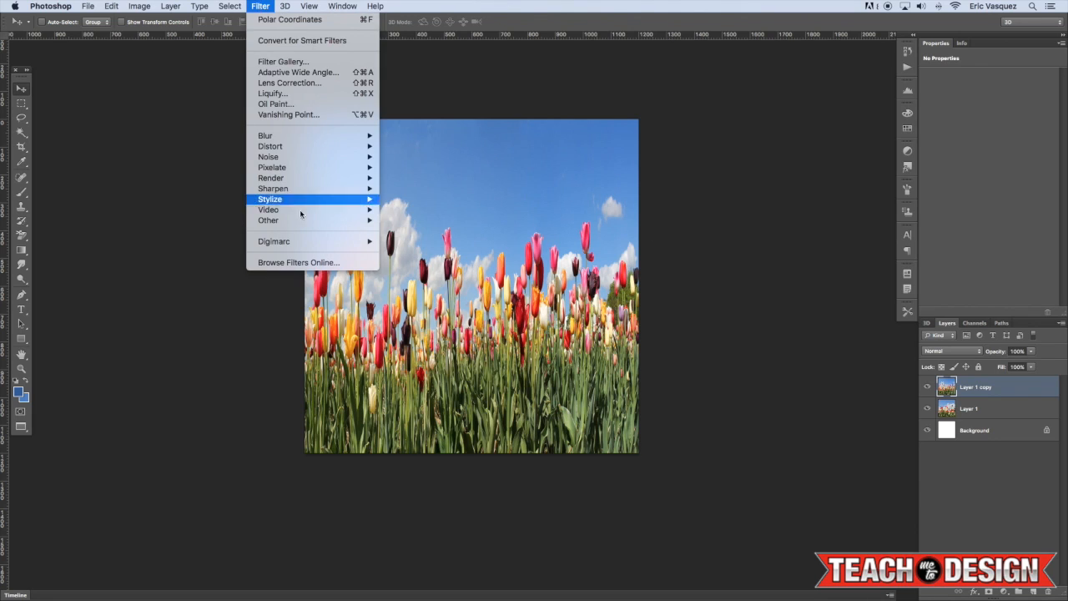
{"action": "left_click", "coordinate": [267, 221]}
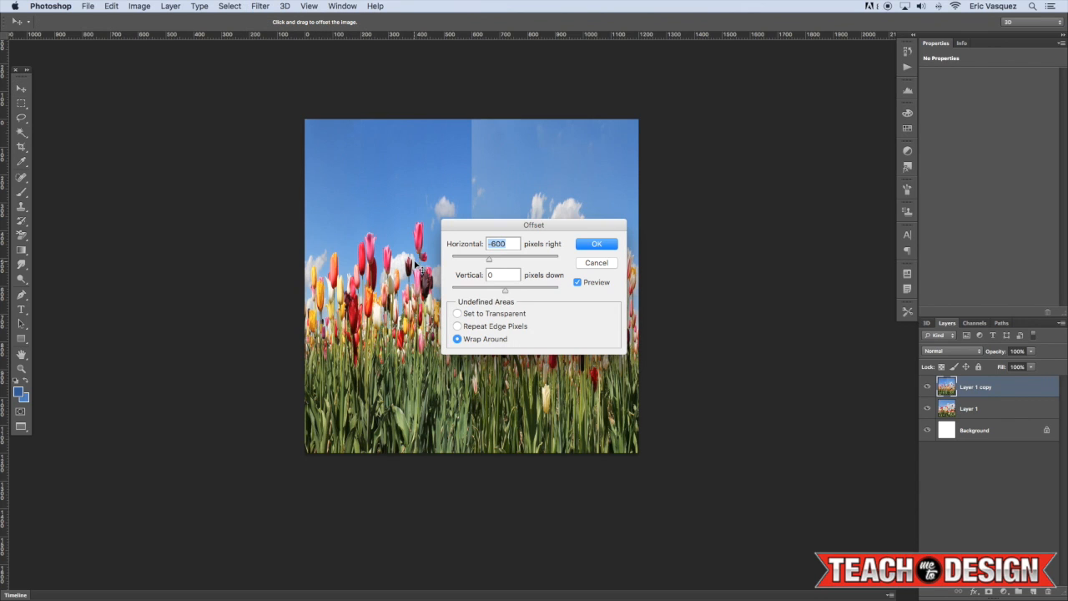
{"action": "mouse_move", "coordinate": [596, 262]}
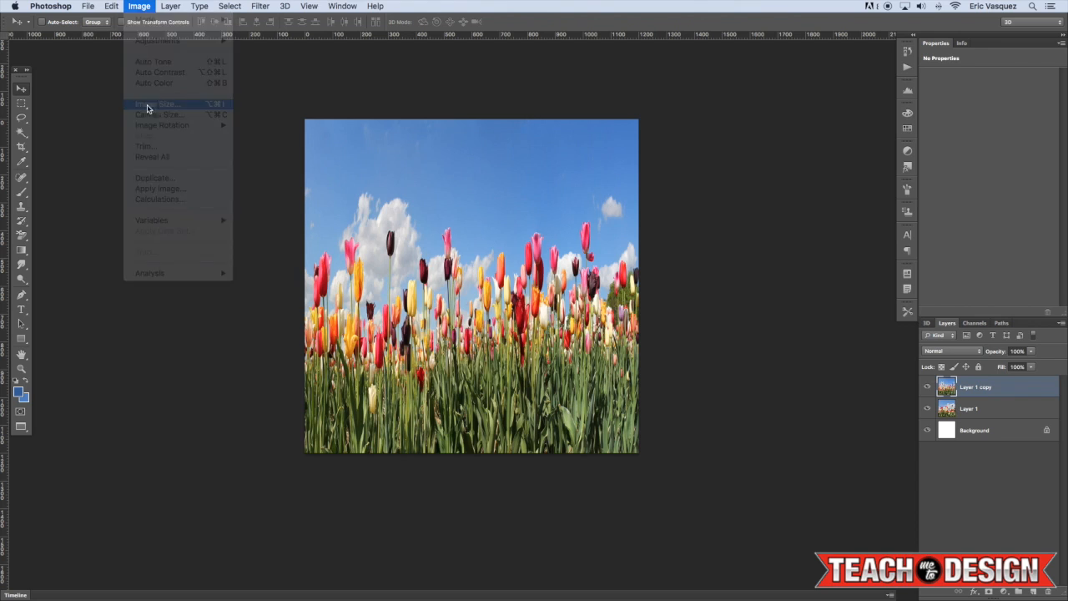
{"action": "left_click", "coordinate": [155, 103]}
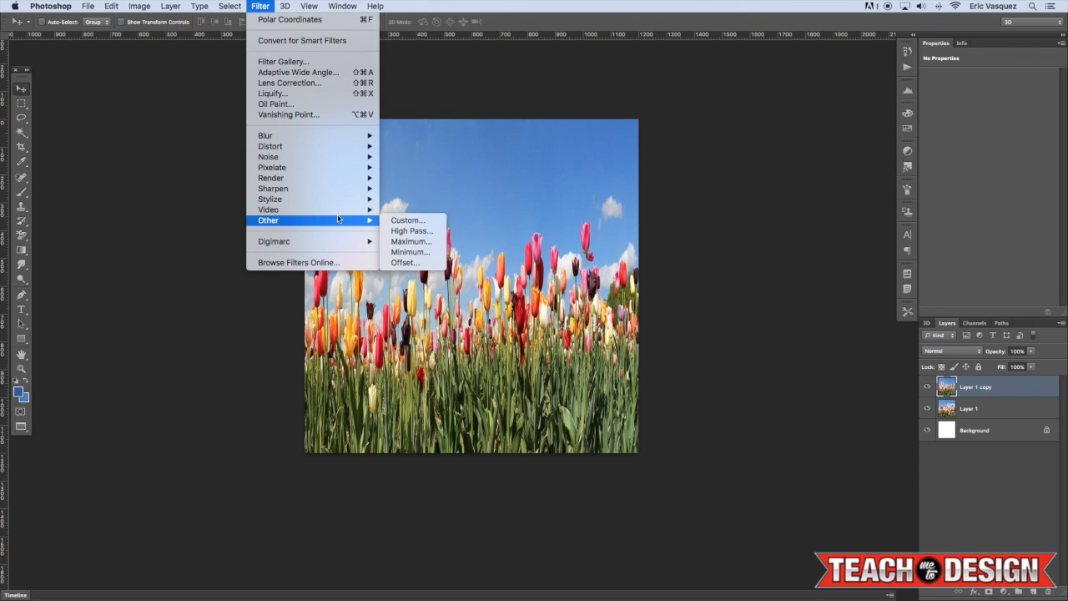
{"action": "left_click", "coordinate": [404, 262]}
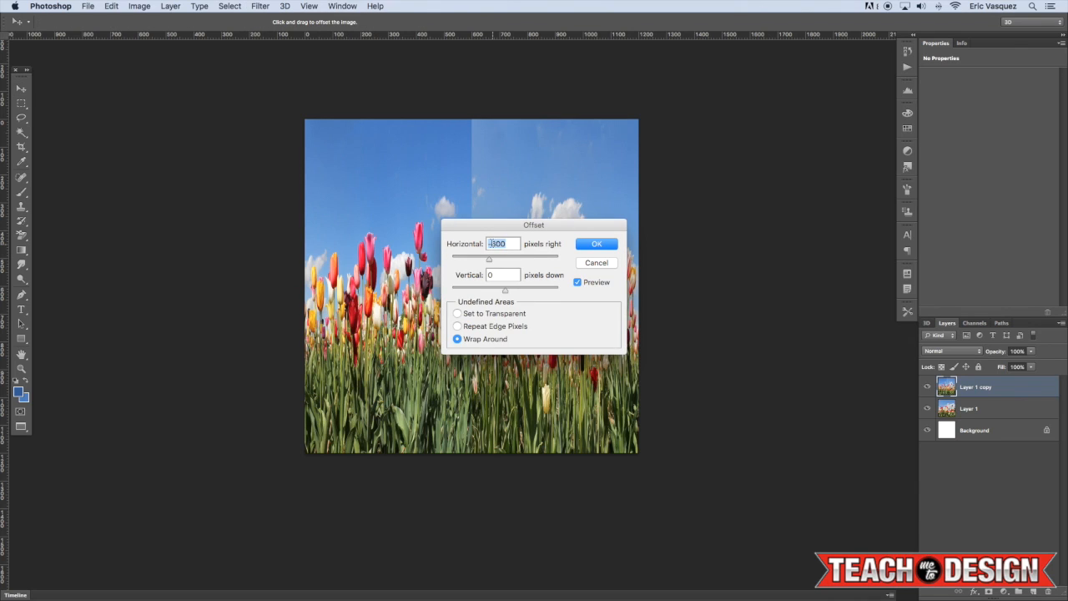
{"action": "left_click", "coordinate": [597, 244]}
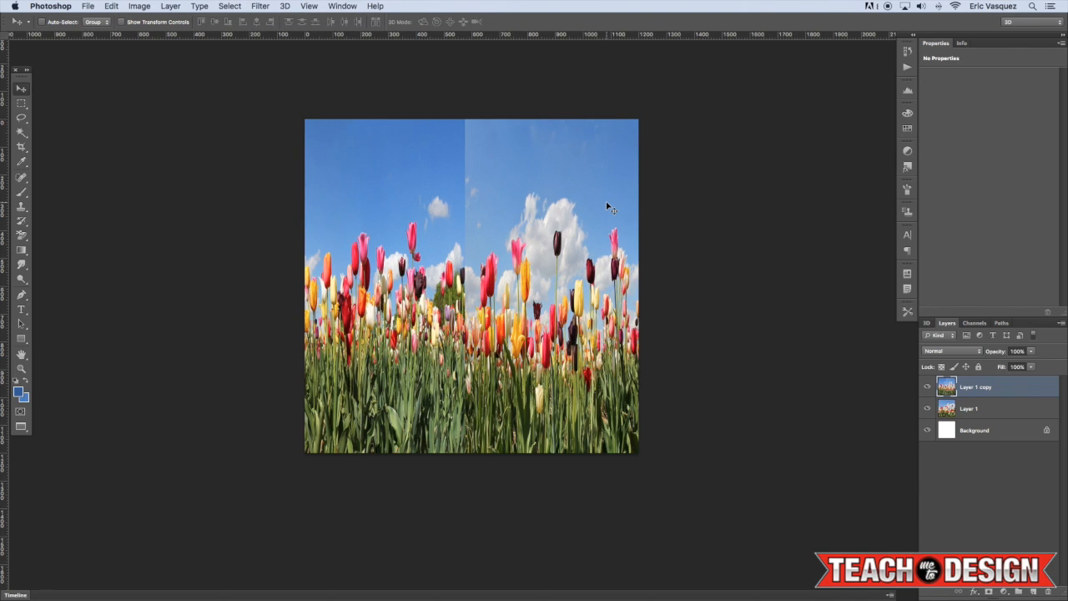
{"action": "mouse_move", "coordinate": [470, 250]}
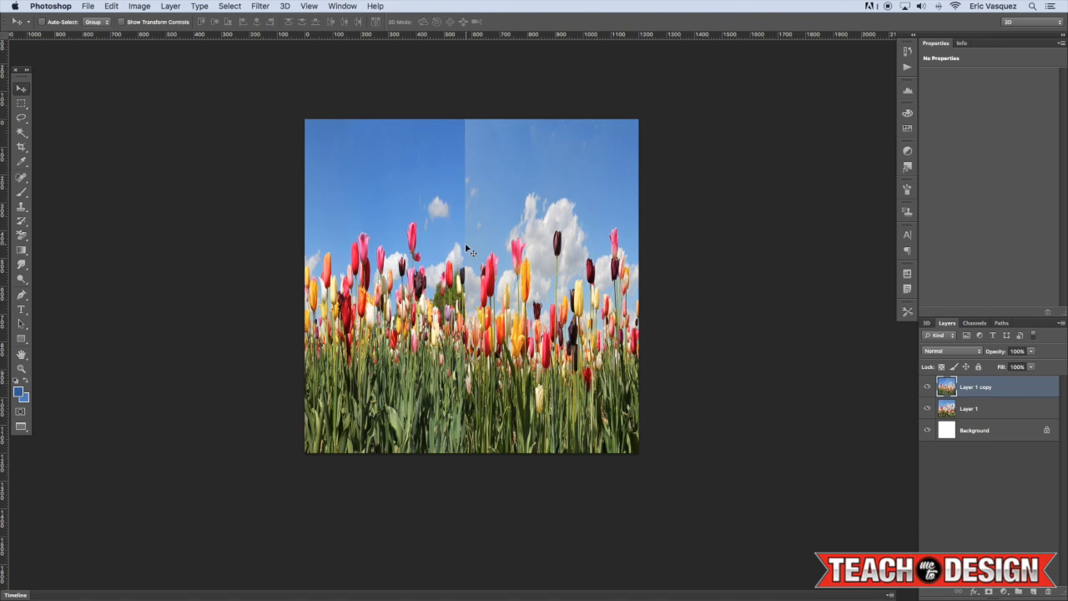
{"action": "mouse_move", "coordinate": [471, 220]}
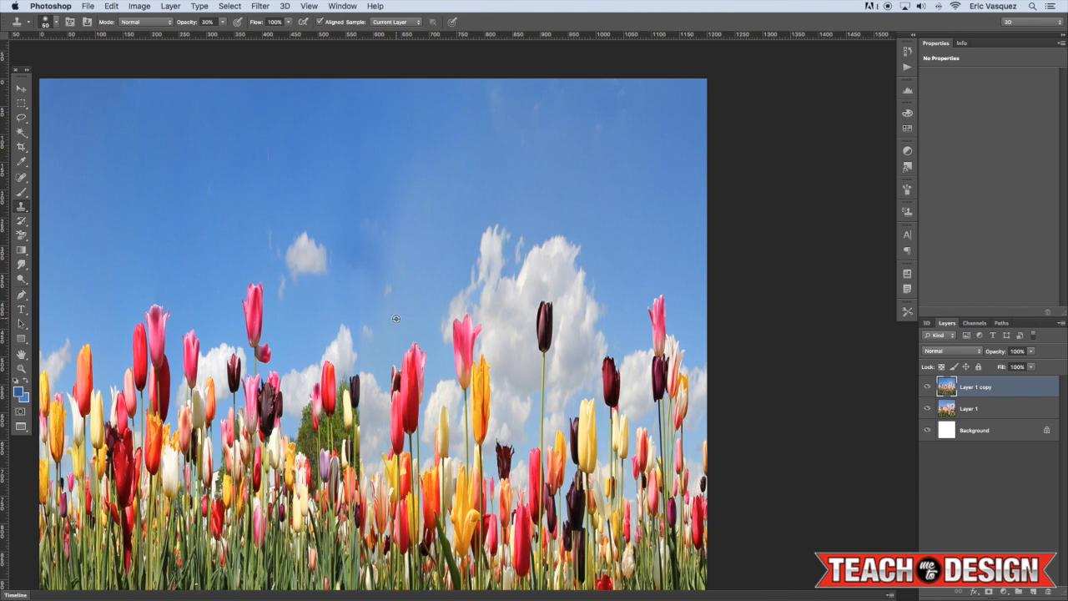
{"action": "mouse_move", "coordinate": [354, 325]}
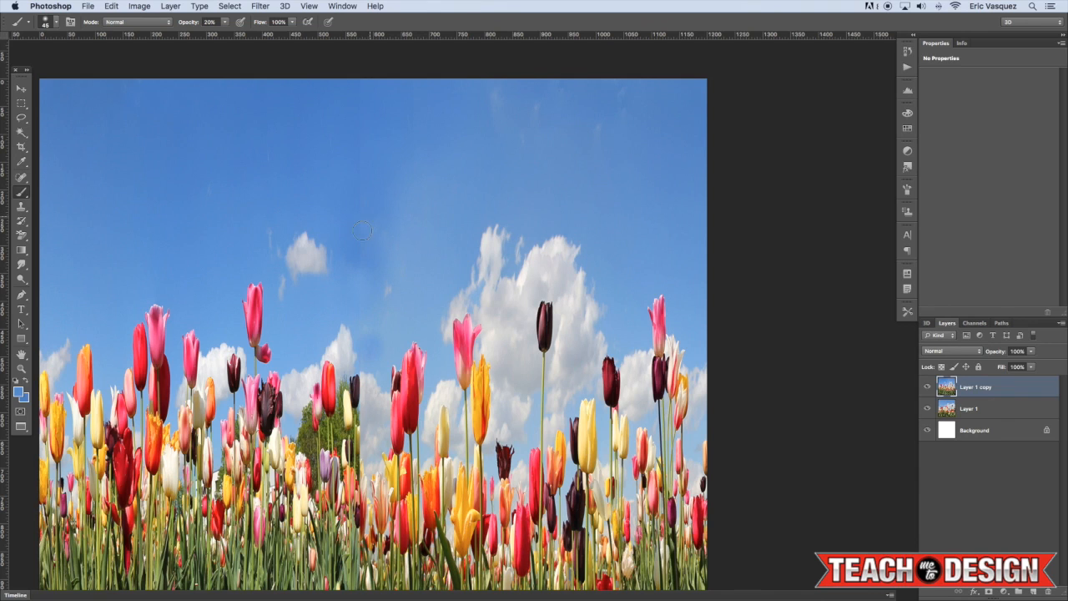
{"action": "mouse_move", "coordinate": [363, 147]}
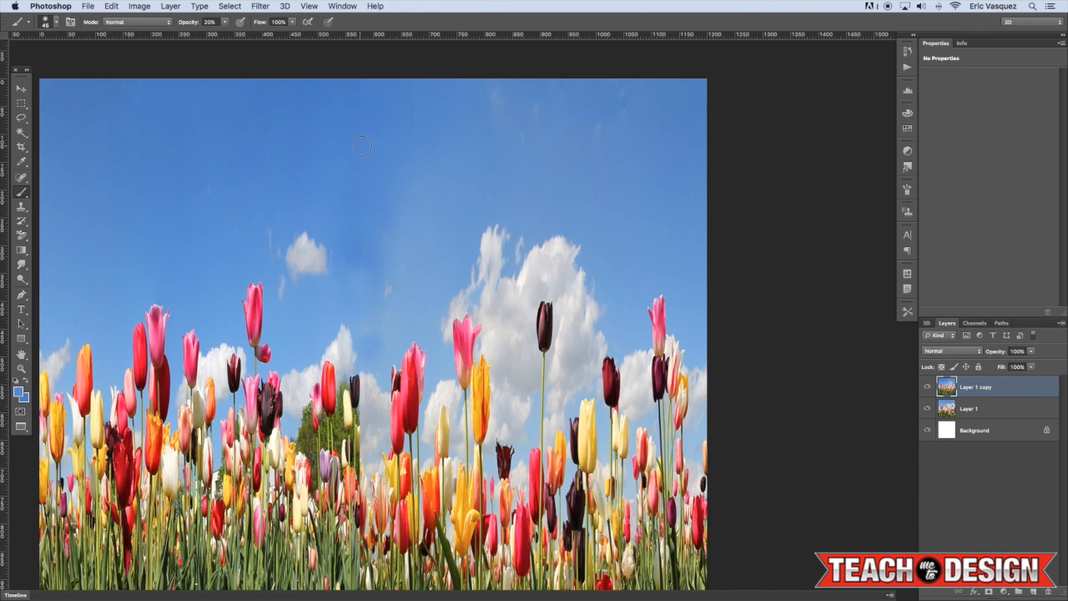
{"action": "mouse_move", "coordinate": [354, 304]}
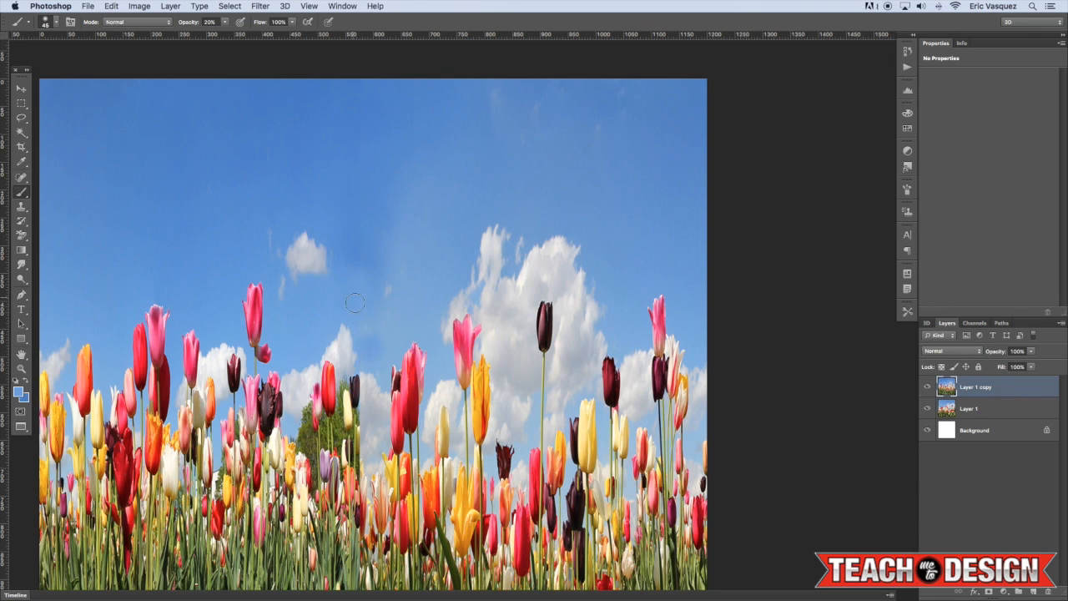
{"action": "mouse_move", "coordinate": [407, 313]}
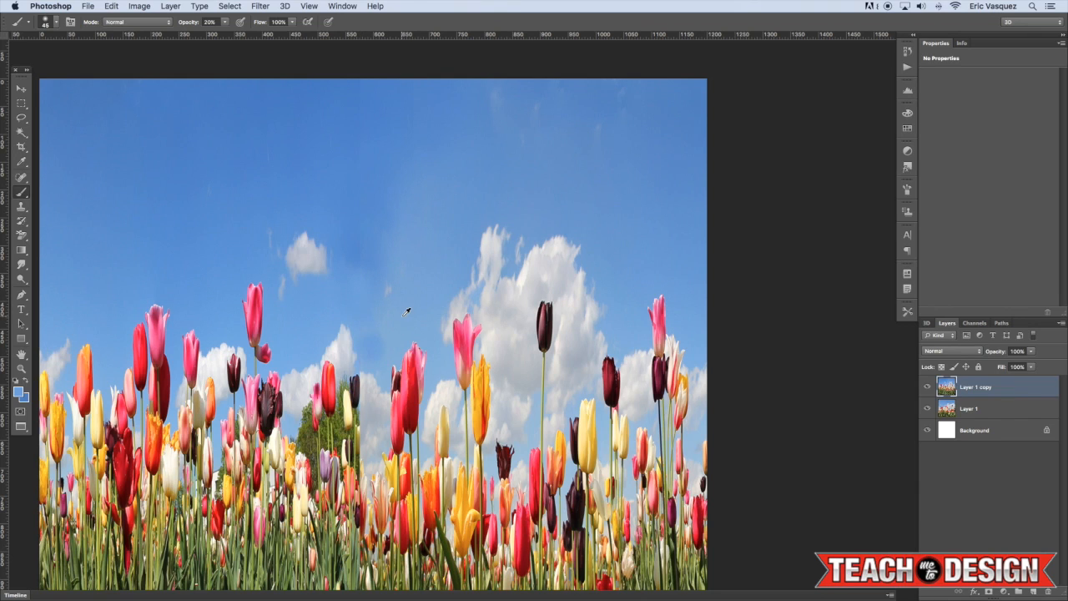
{"action": "mouse_move", "coordinate": [364, 361]}
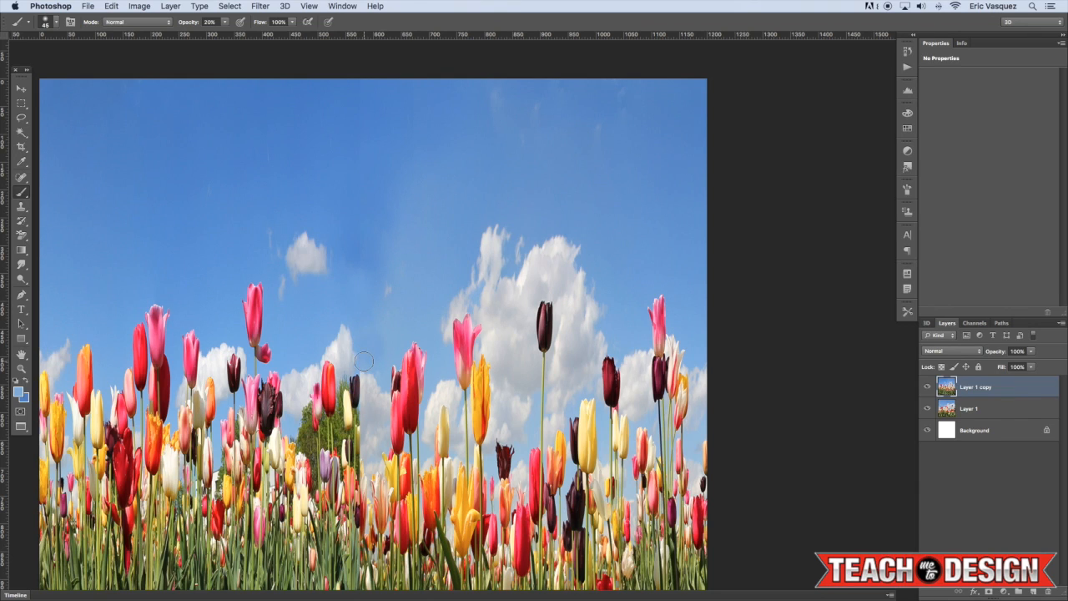
{"action": "mouse_move", "coordinate": [369, 357]}
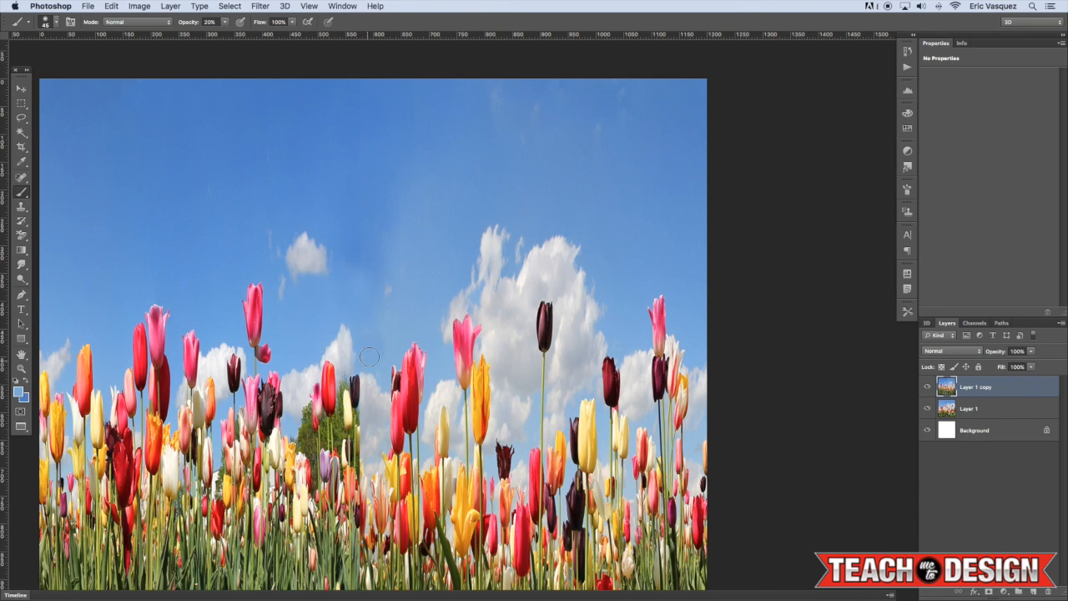
{"action": "mouse_move", "coordinate": [388, 301]}
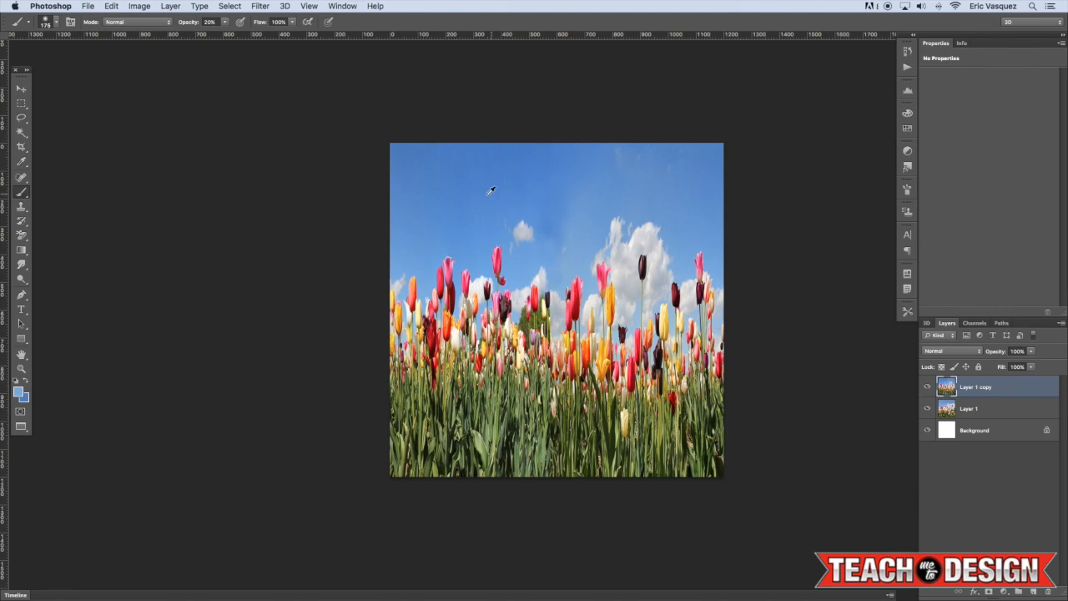
{"action": "mouse_move", "coordinate": [577, 185]}
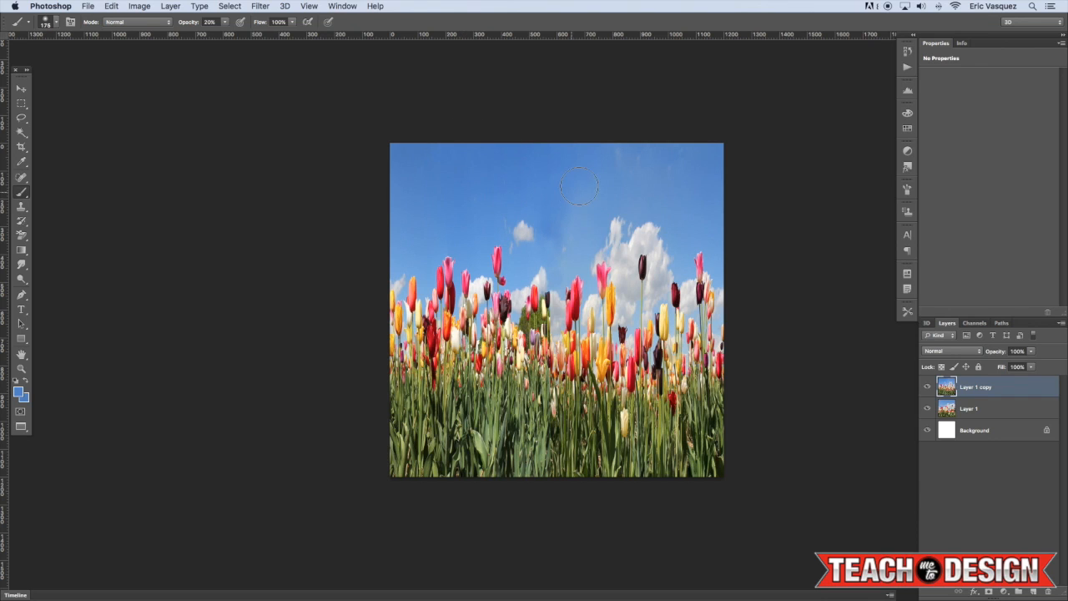
{"action": "mouse_move", "coordinate": [571, 227]}
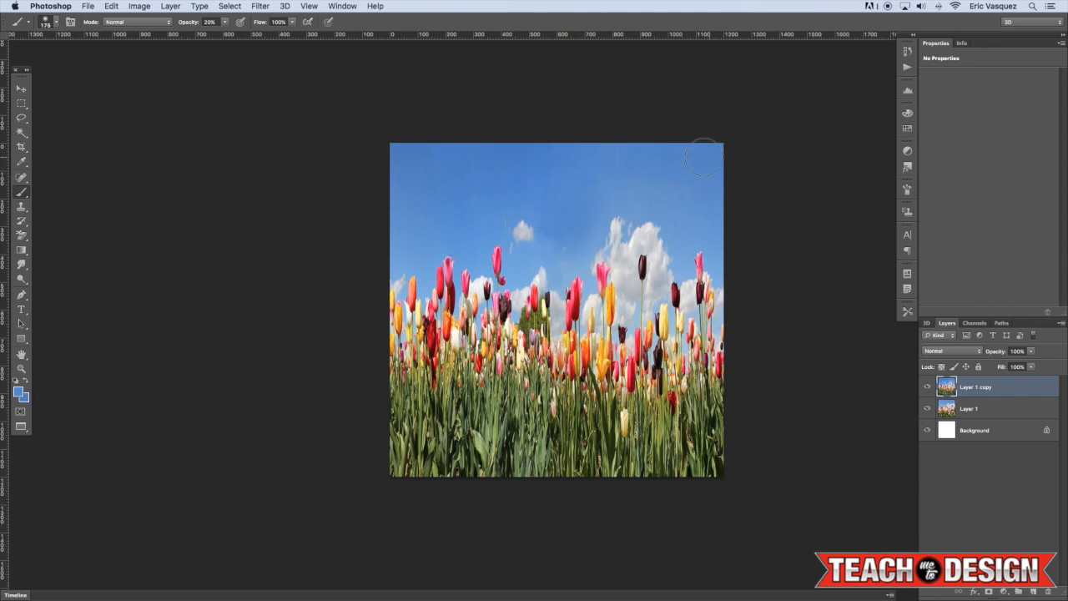
{"action": "mouse_move", "coordinate": [574, 157]}
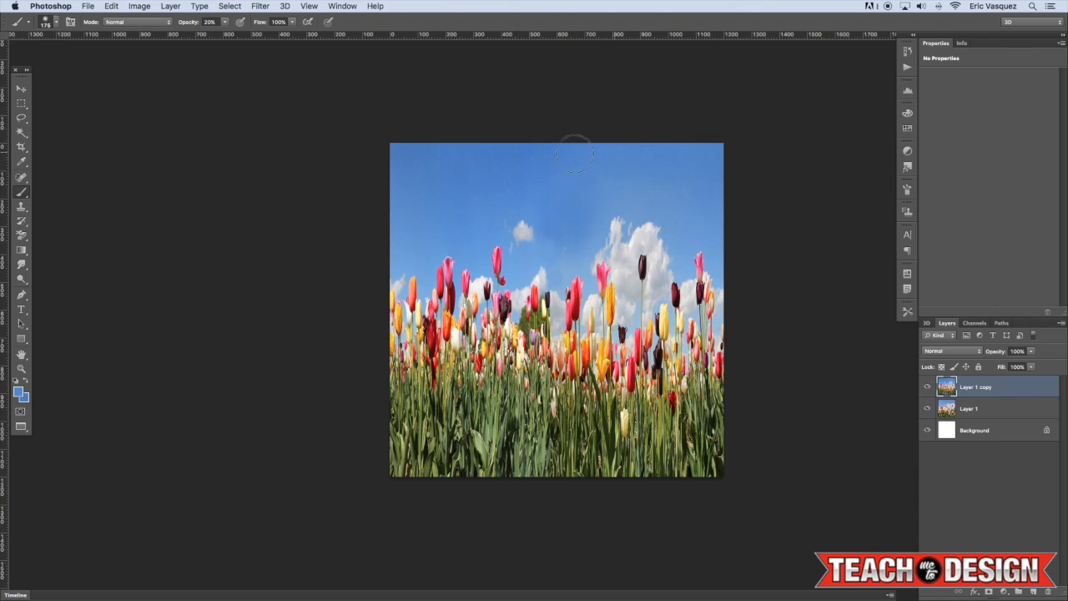
{"action": "mouse_move", "coordinate": [483, 202]}
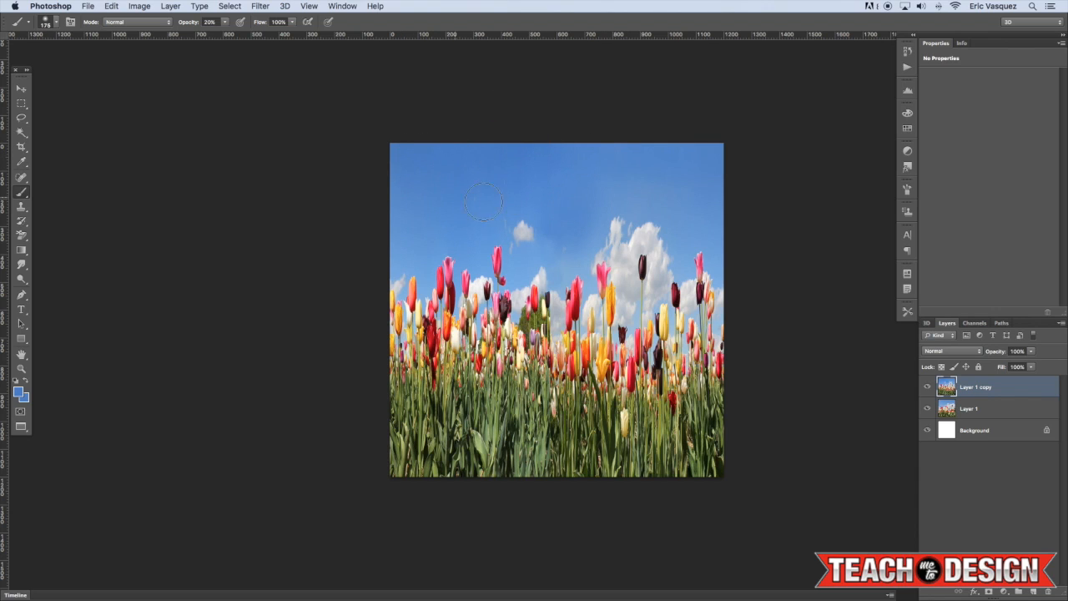
Flip the copied tulip layer vertically so grass sits at the top and sky at the bottom
{"action": "left_click", "coordinate": [20, 86]}
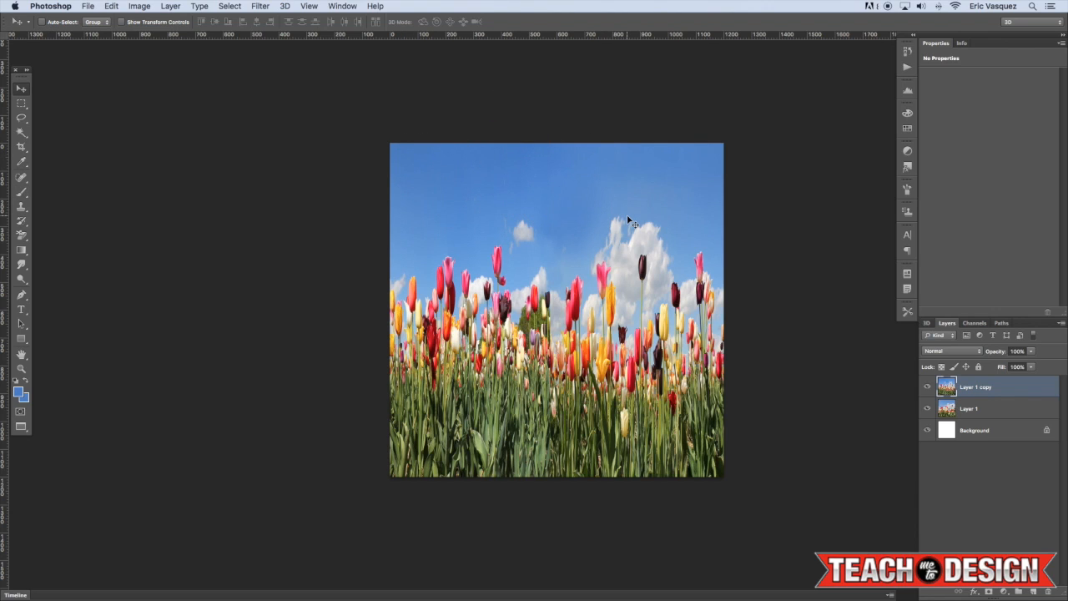
{"action": "mouse_move", "coordinate": [585, 247]}
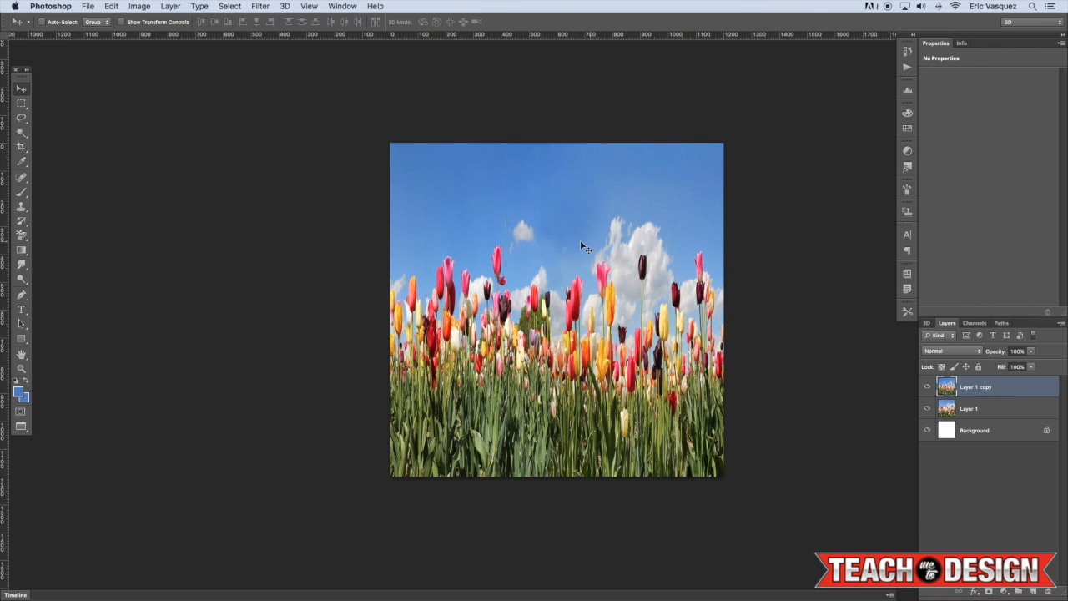
{"action": "key", "text": "cmd+t"}
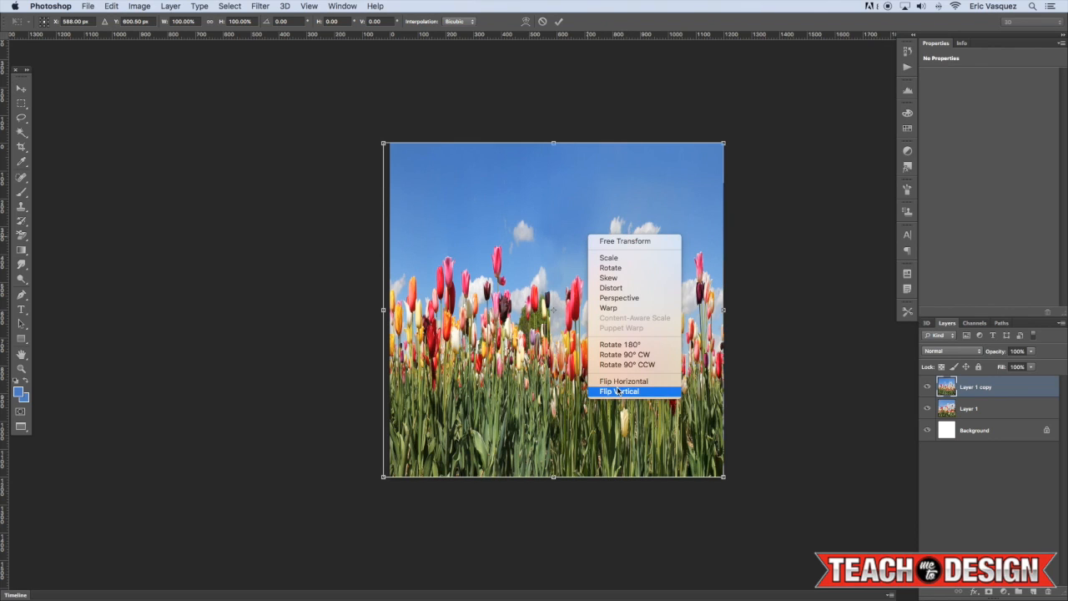
{"action": "mouse_move", "coordinate": [626, 397]}
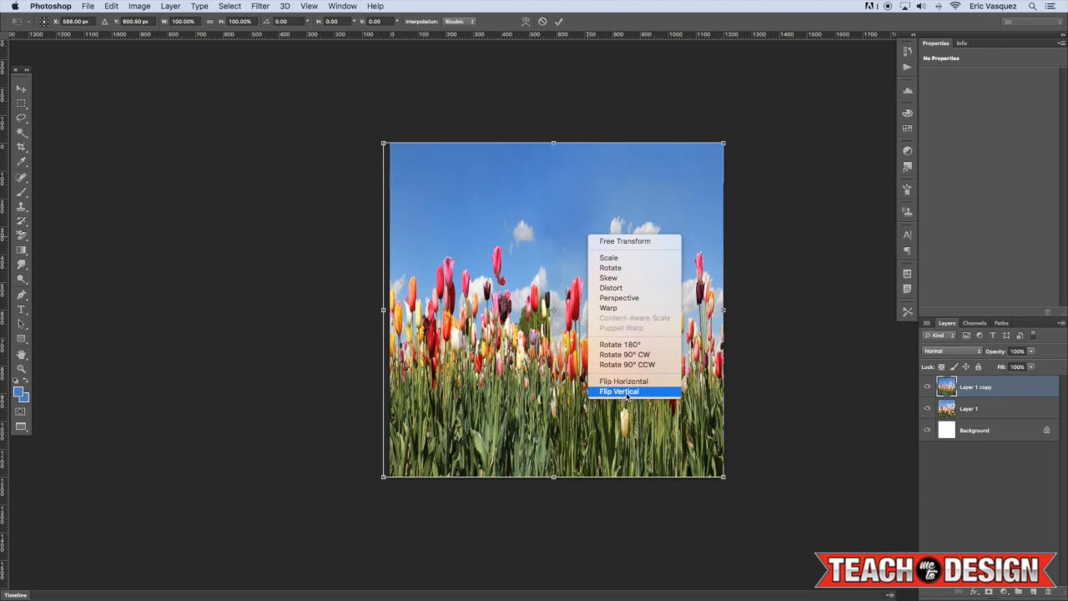
{"action": "left_click", "coordinate": [619, 391]}
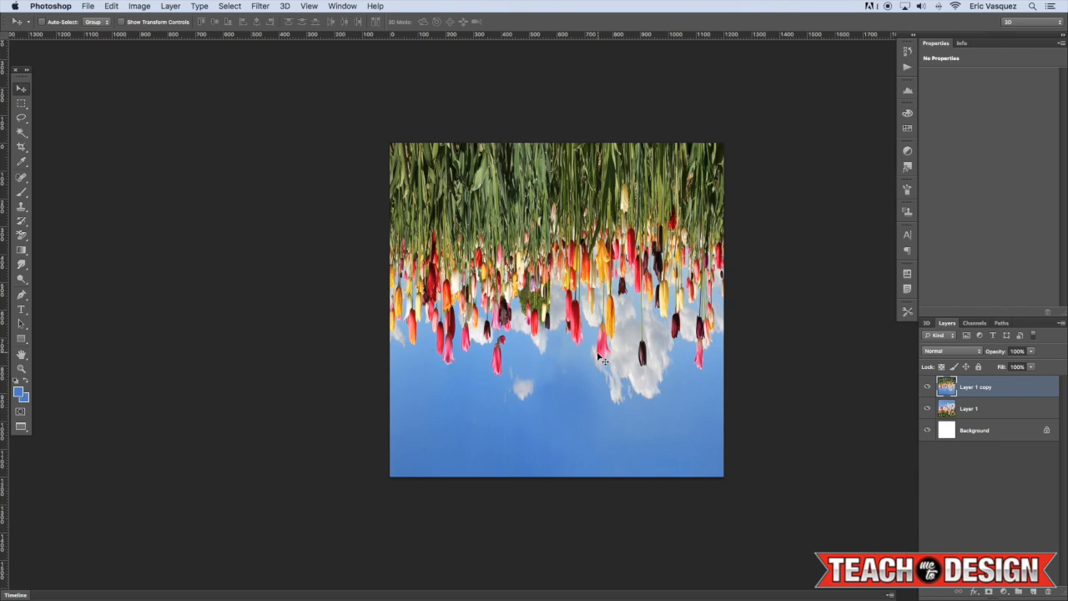
{"action": "left_click", "coordinate": [261, 7]}
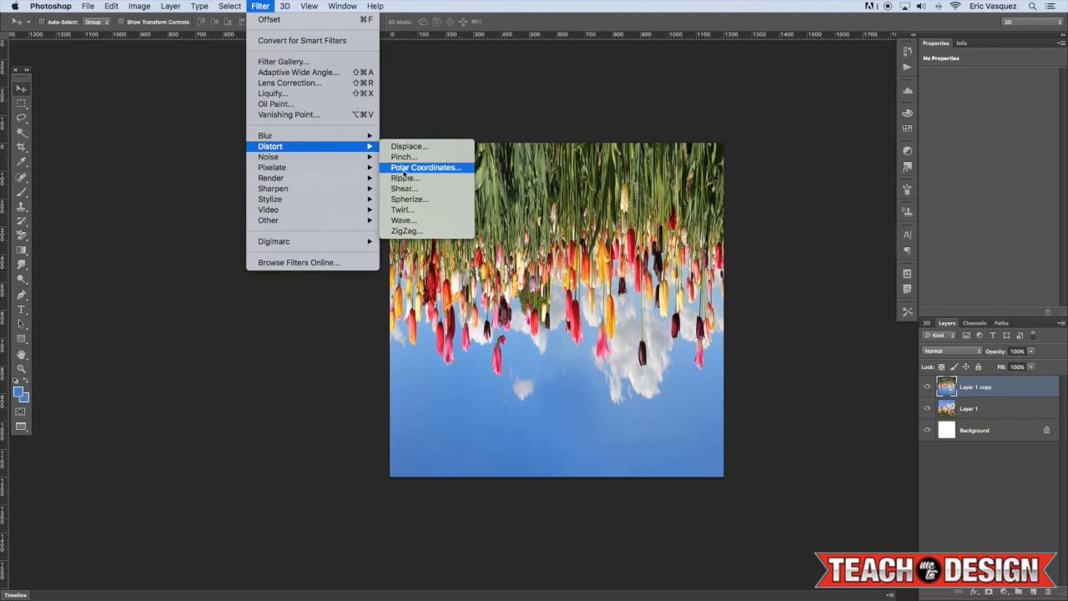
{"action": "left_click", "coordinate": [424, 167]}
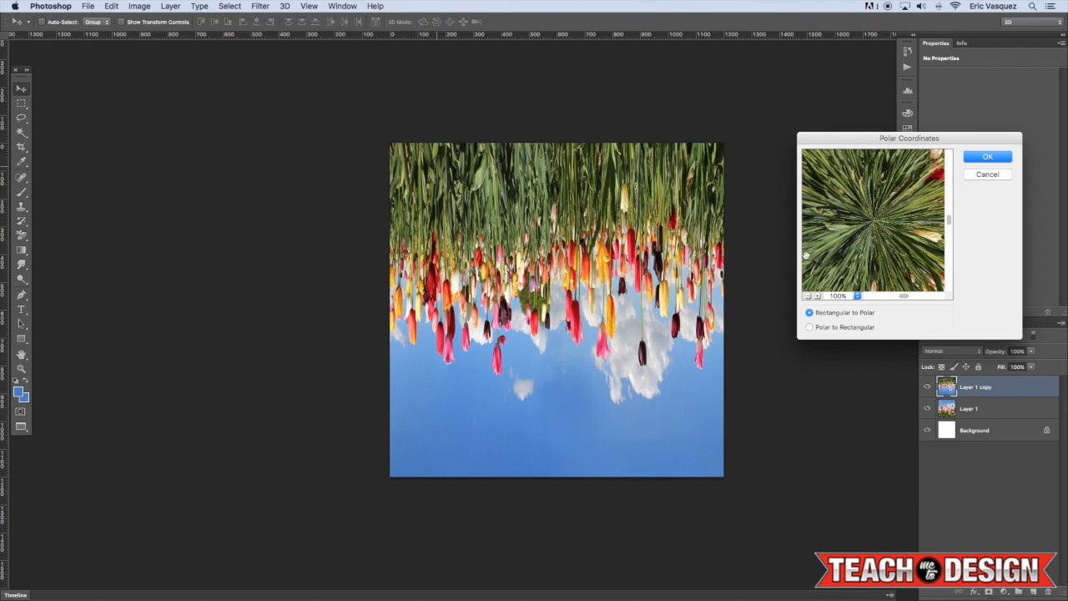
{"action": "left_click", "coordinate": [808, 295]}
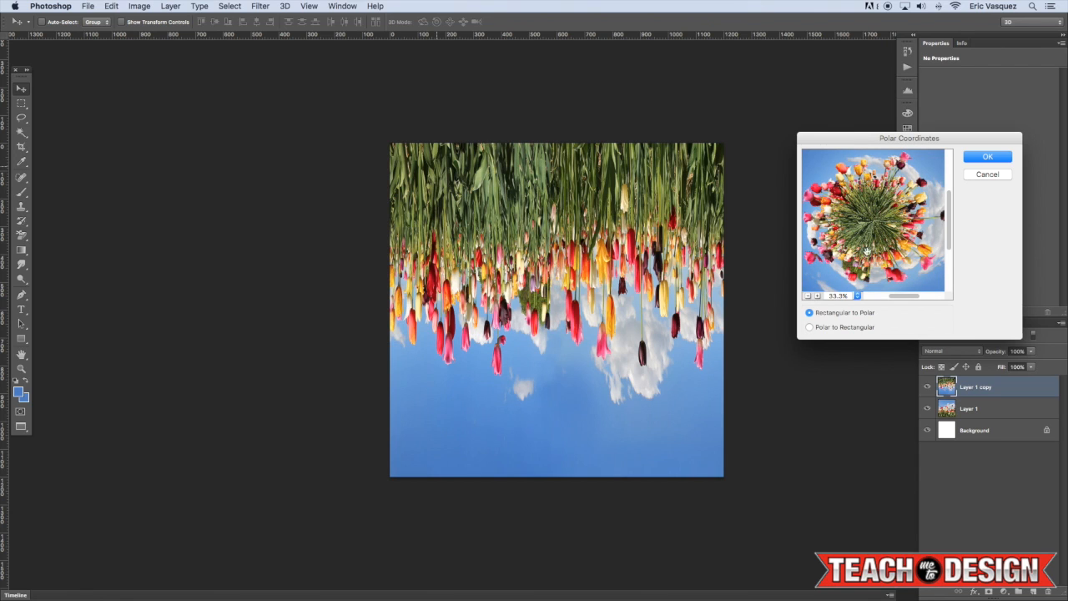
{"action": "left_click", "coordinate": [988, 157]}
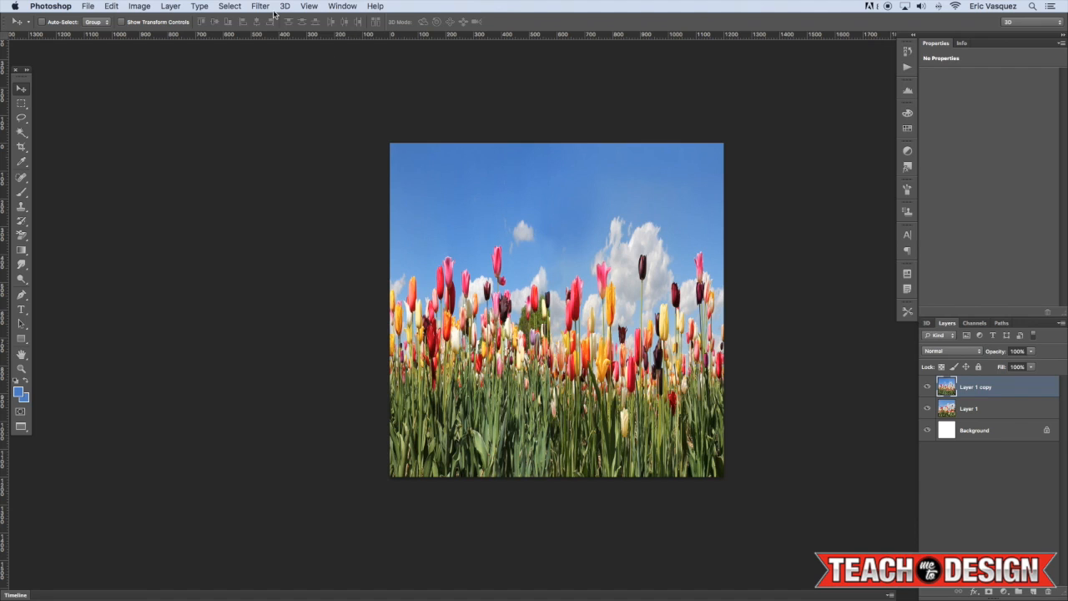
{"action": "left_click", "coordinate": [261, 7]}
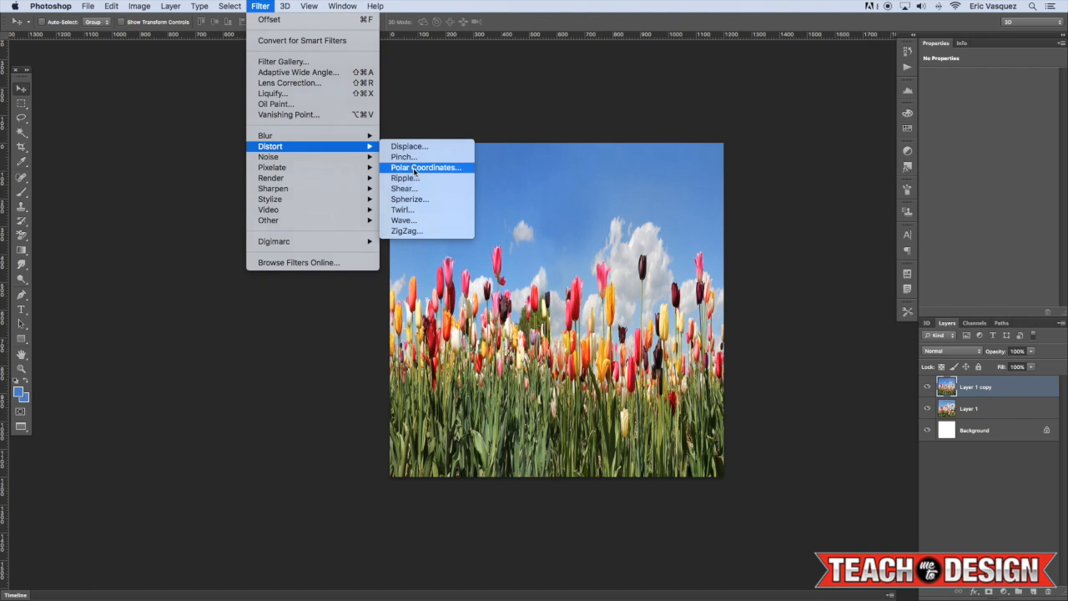
{"action": "left_click", "coordinate": [424, 167]}
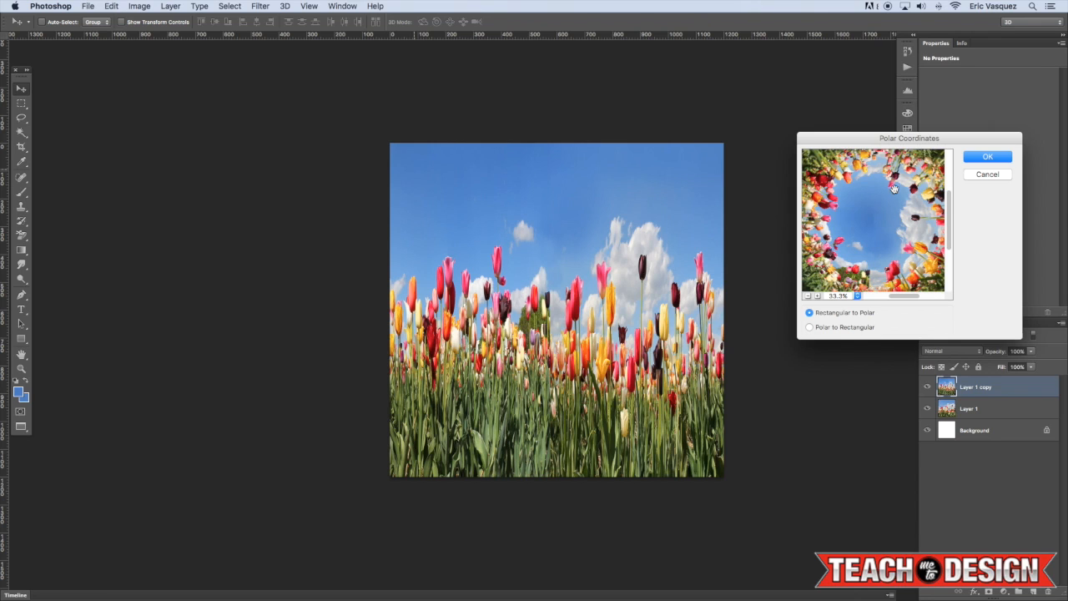
{"action": "left_click", "coordinate": [989, 173]}
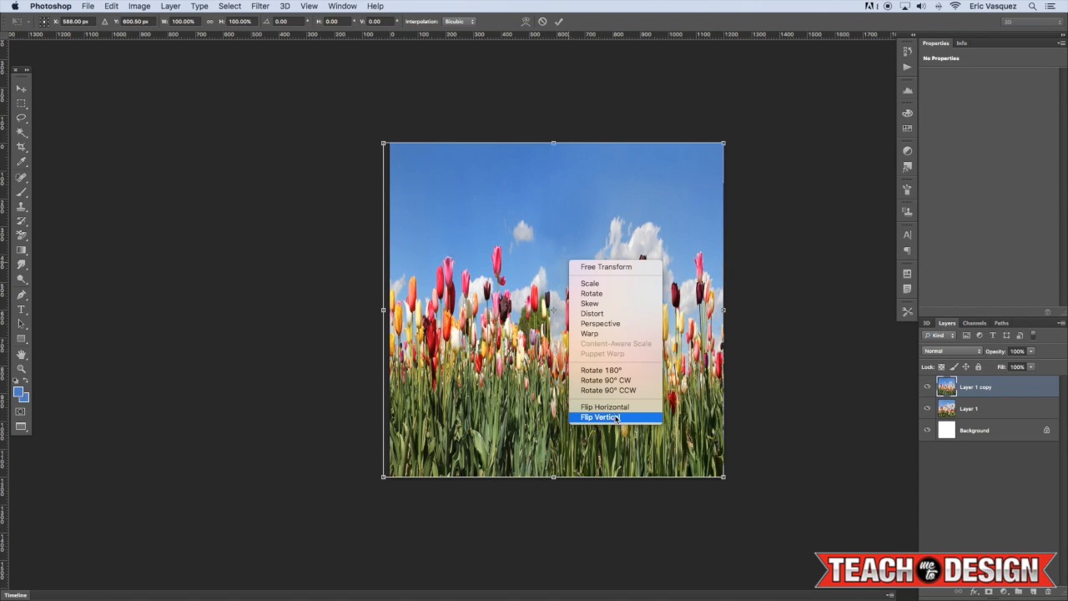
{"action": "left_click", "coordinate": [601, 417]}
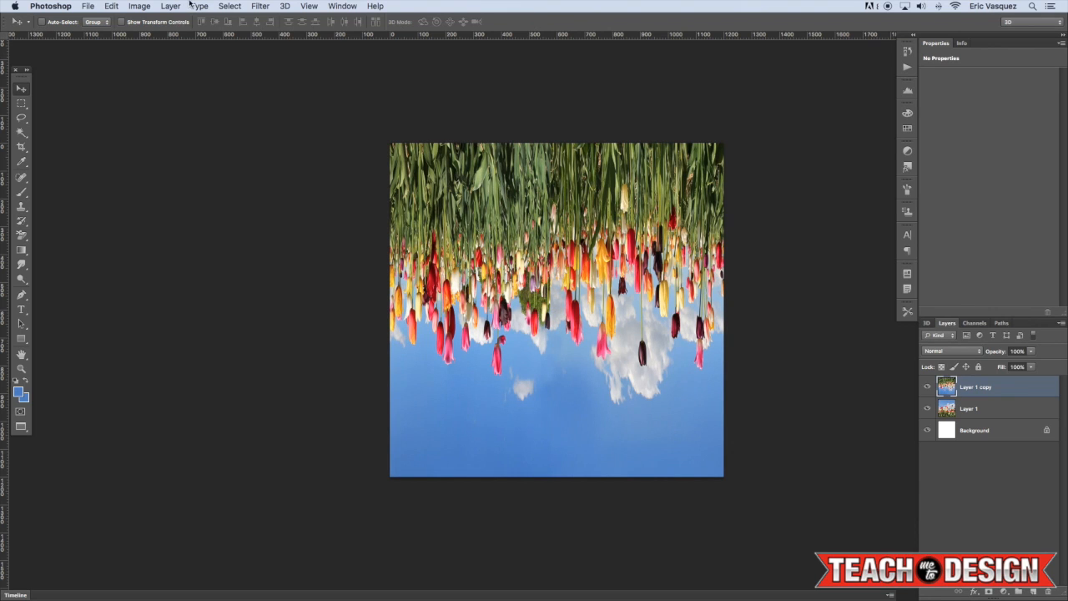
{"action": "left_click", "coordinate": [261, 7]}
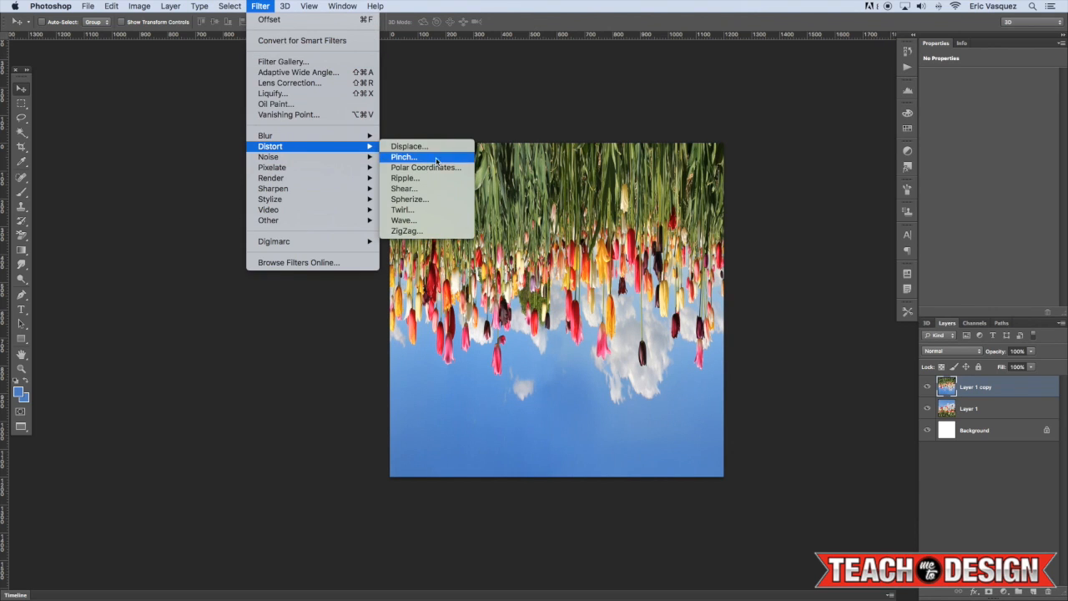
{"action": "left_click", "coordinate": [426, 167]}
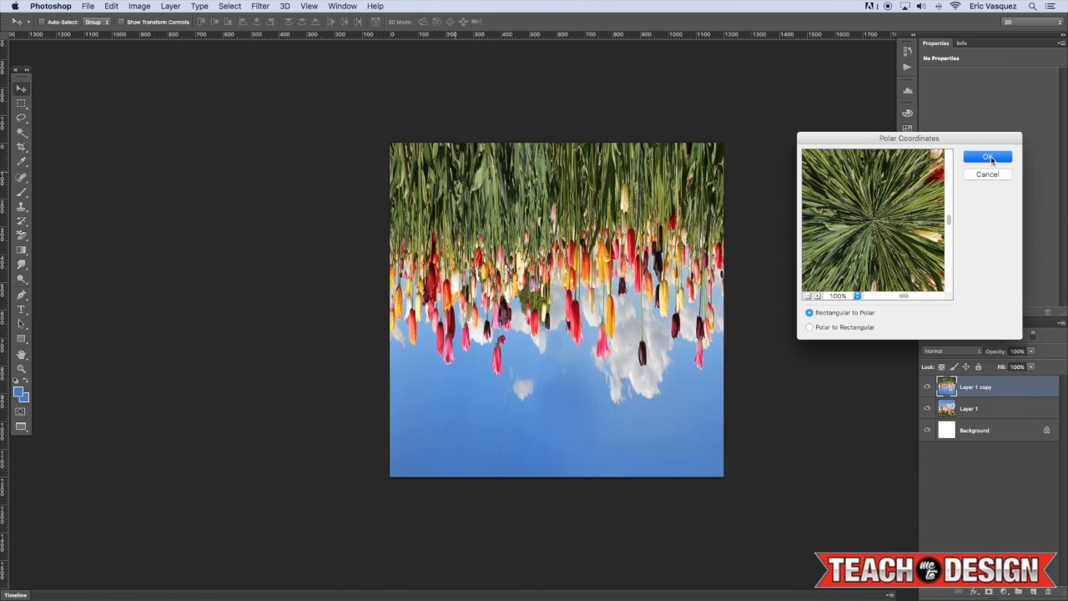
{"action": "left_click", "coordinate": [989, 157]}
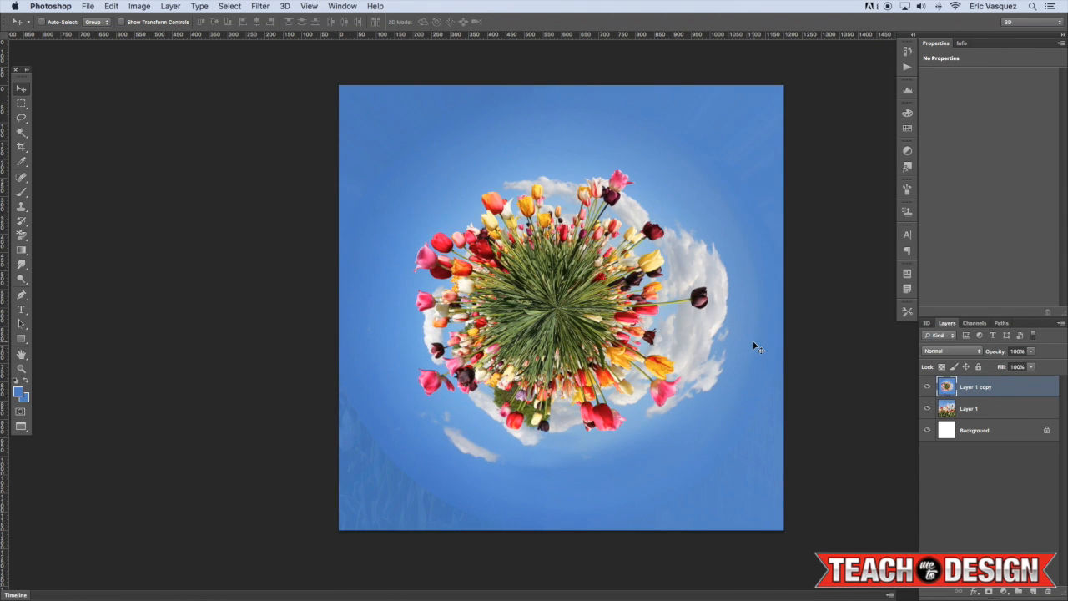
{"action": "mouse_move", "coordinate": [428, 498]}
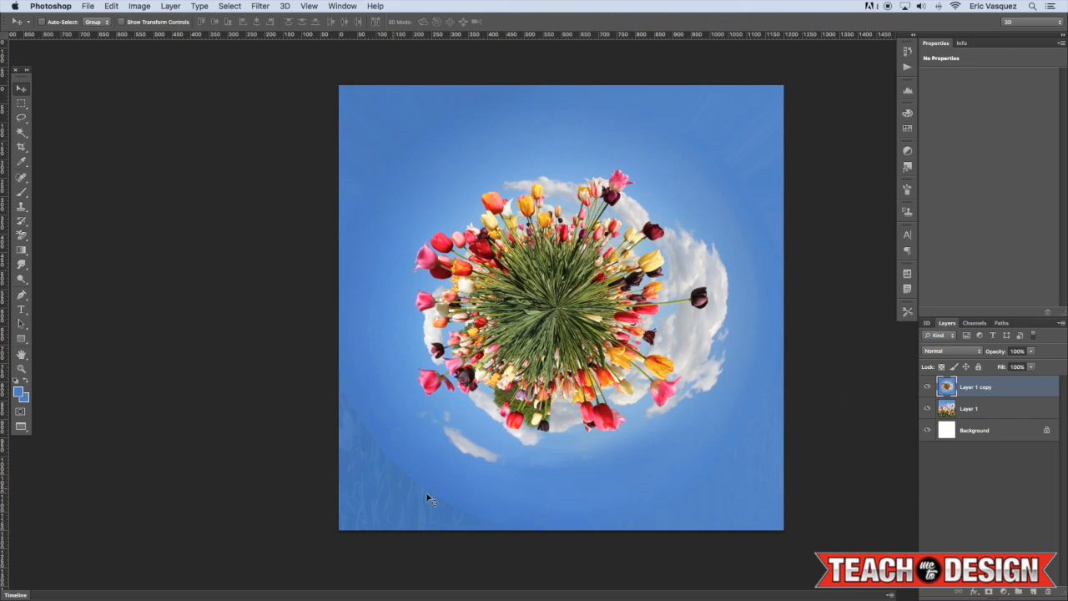
{"action": "mouse_move", "coordinate": [570, 99]}
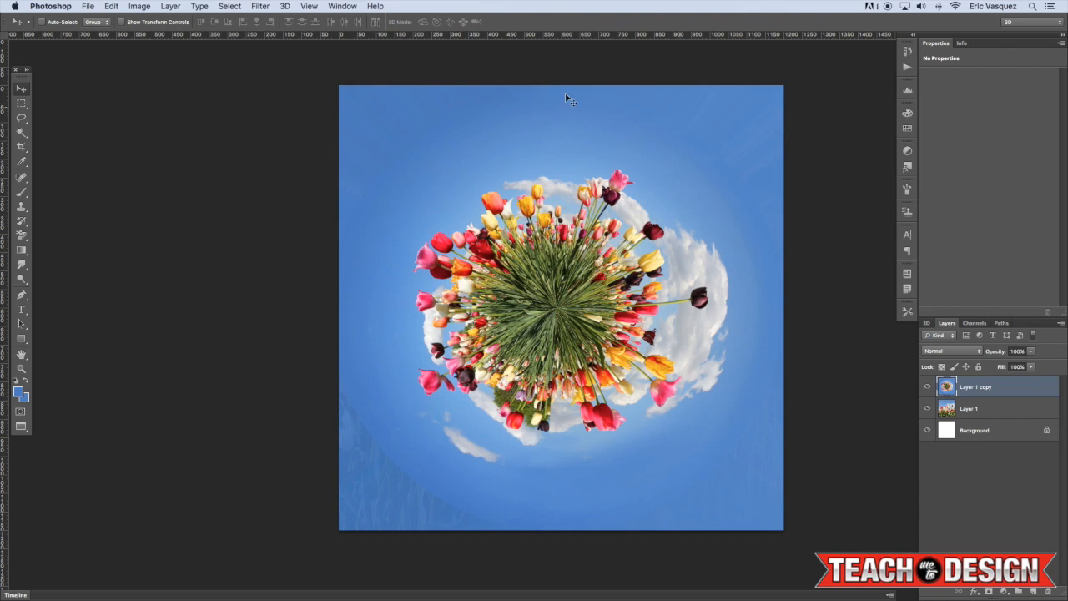
{"action": "mouse_move", "coordinate": [384, 170]}
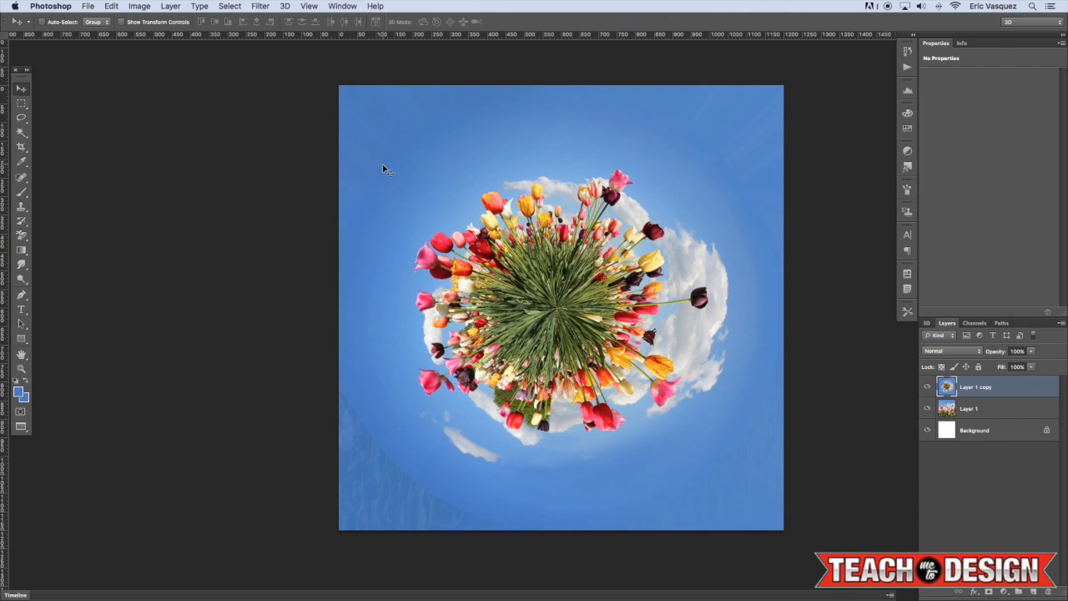
{"action": "mouse_move", "coordinate": [976, 408]}
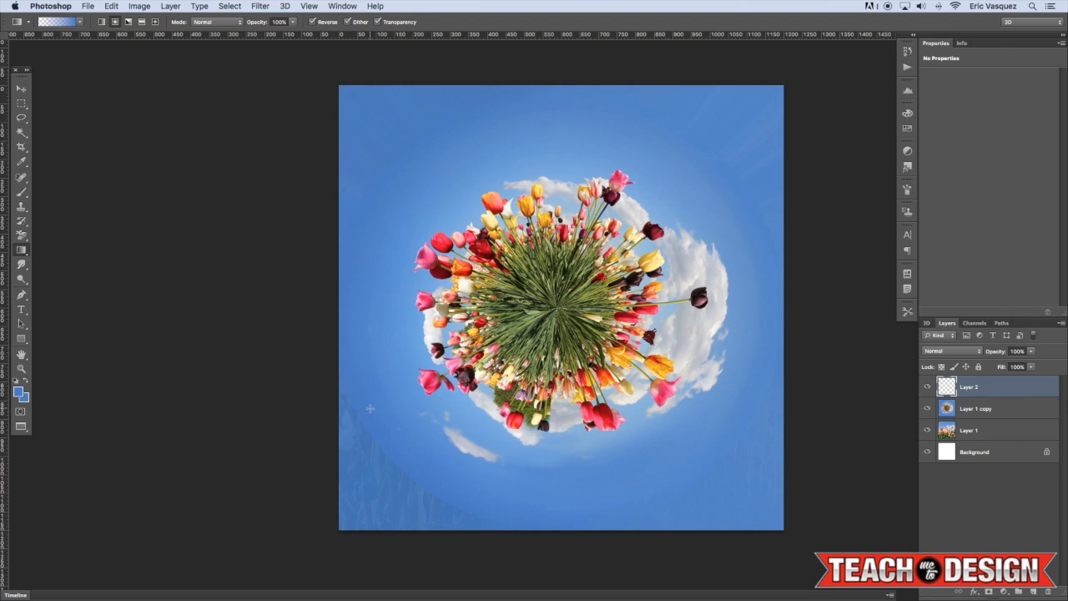
{"action": "mouse_move", "coordinate": [371, 414]}
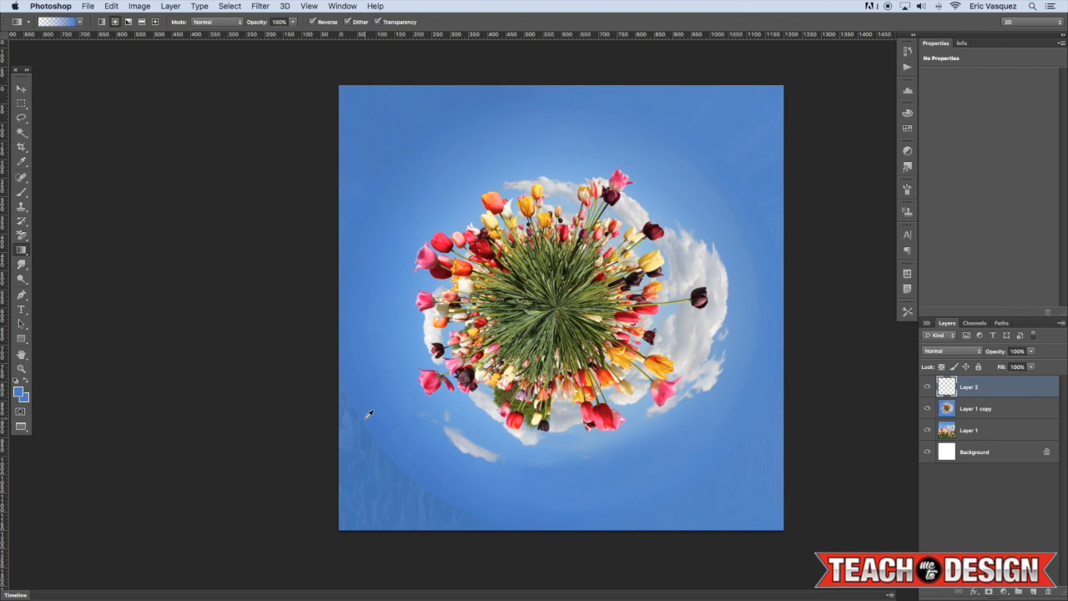
{"action": "mouse_move", "coordinate": [364, 418]}
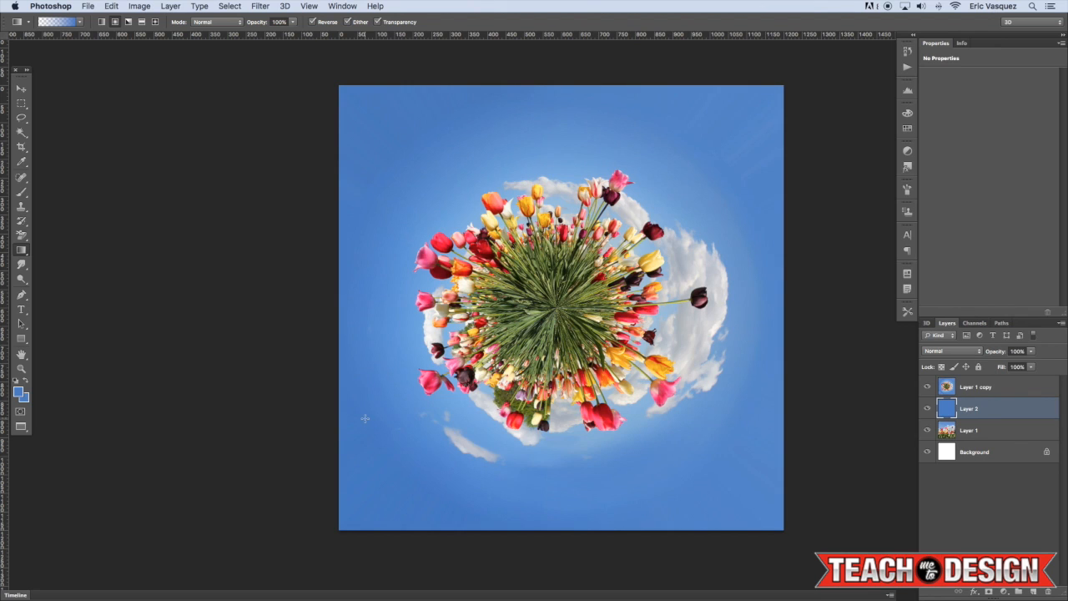
Select the Layer 1 copy planet layer above the new sky-blue fill layer
{"action": "left_click", "coordinate": [976, 385]}
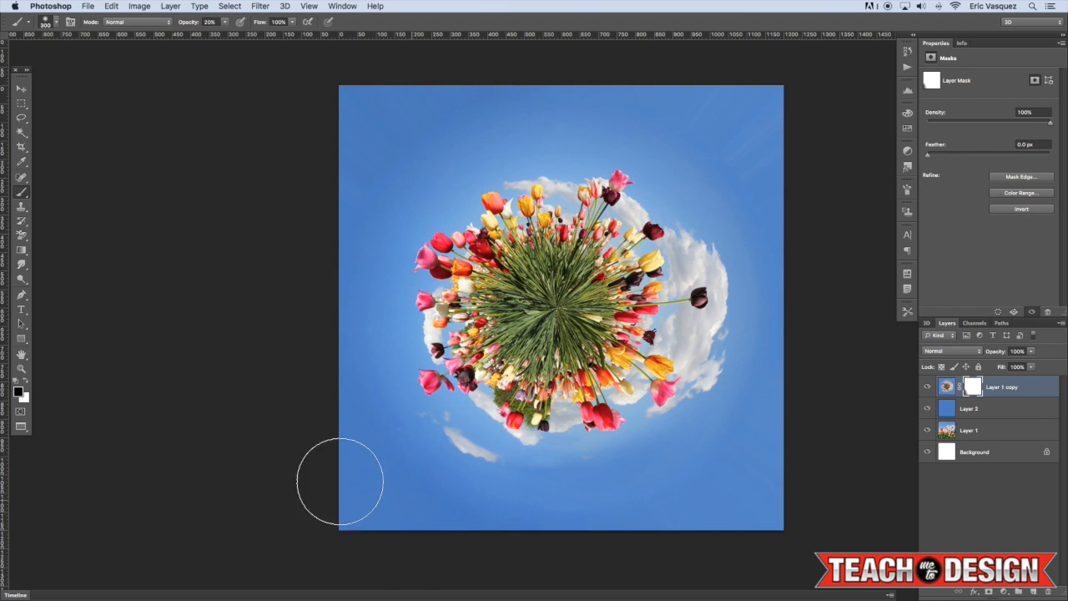
{"action": "mouse_move", "coordinate": [712, 471]}
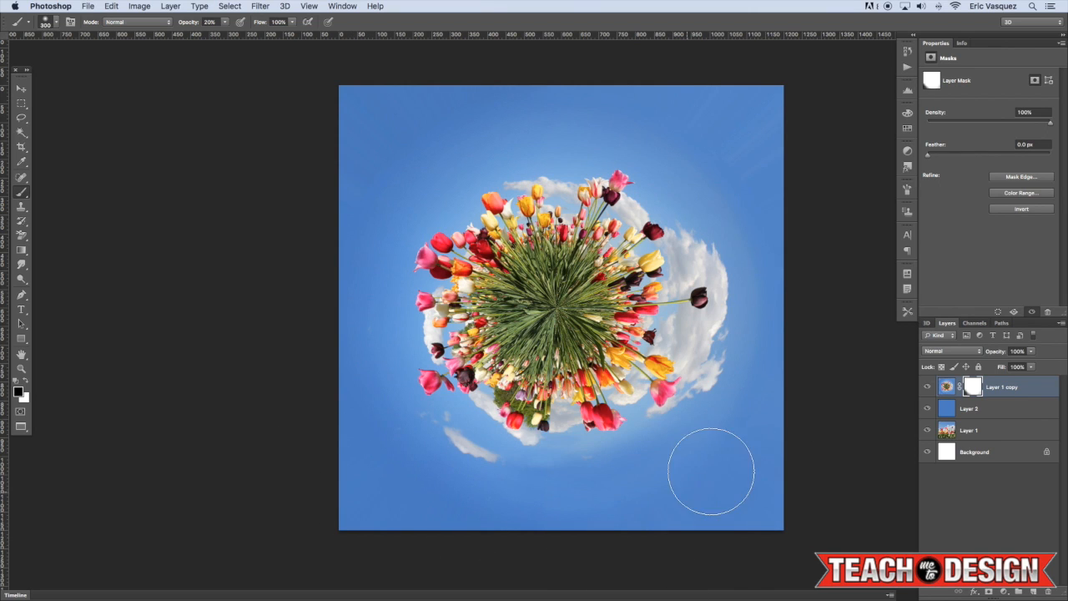
{"action": "mouse_move", "coordinate": [781, 158]}
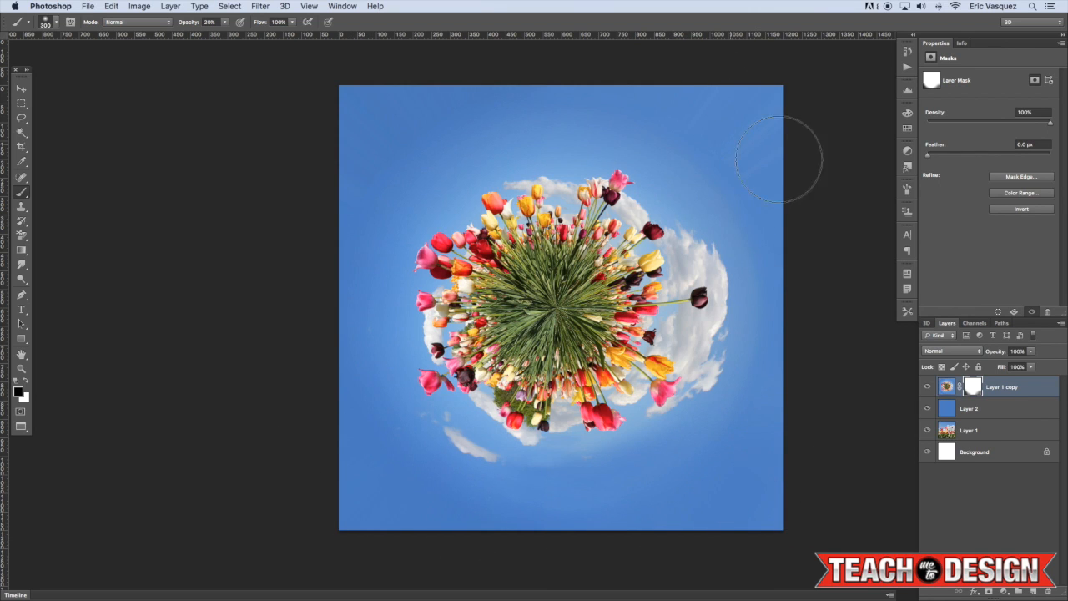
{"action": "mouse_move", "coordinate": [441, 113]}
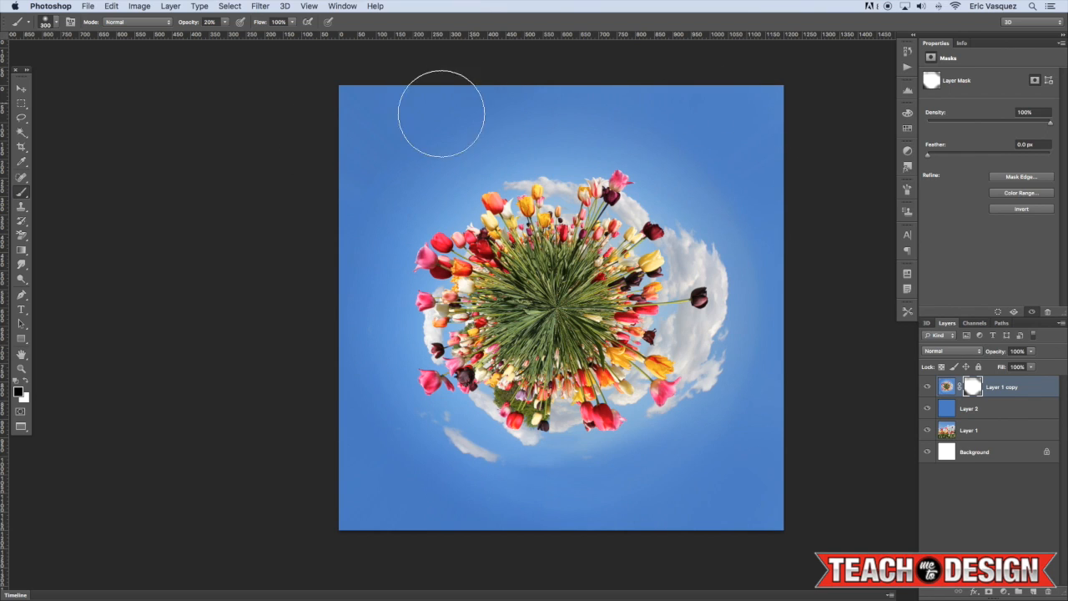
{"action": "mouse_move", "coordinate": [337, 308]}
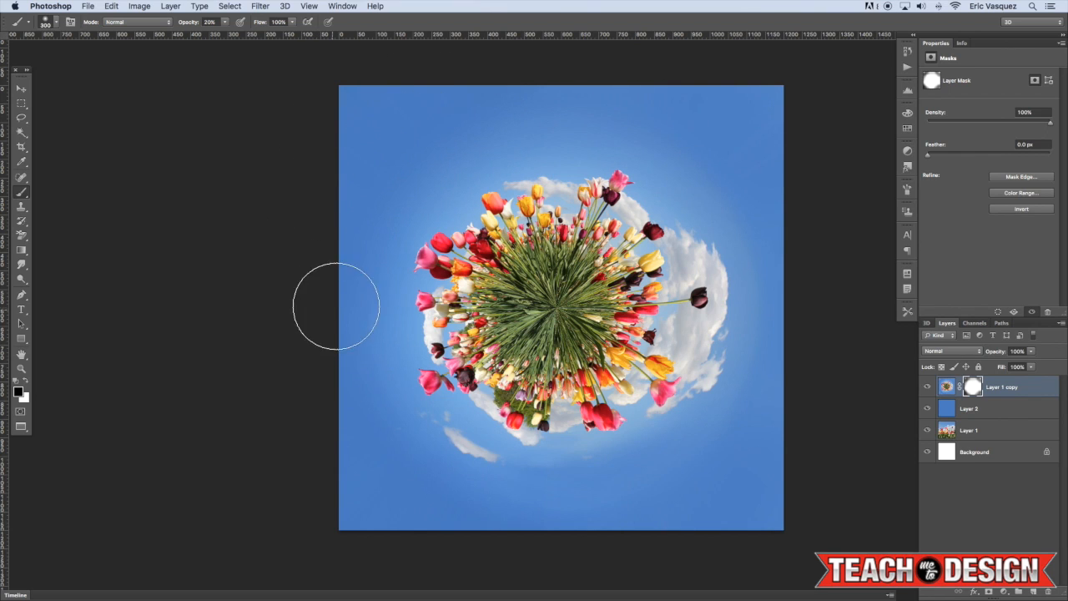
{"action": "mouse_move", "coordinate": [364, 104]}
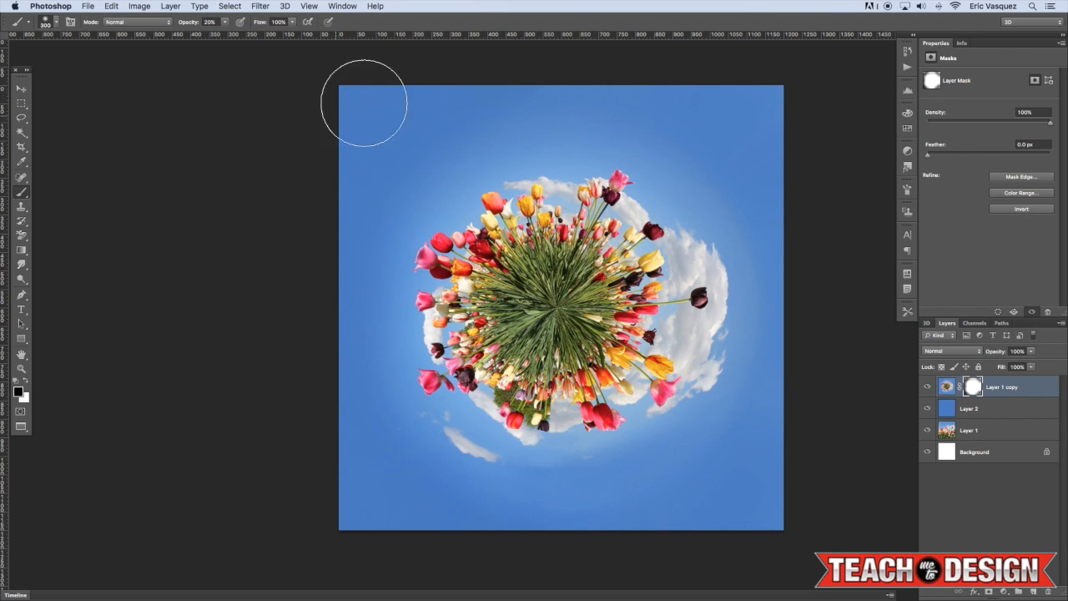
{"action": "mouse_move", "coordinate": [804, 300]}
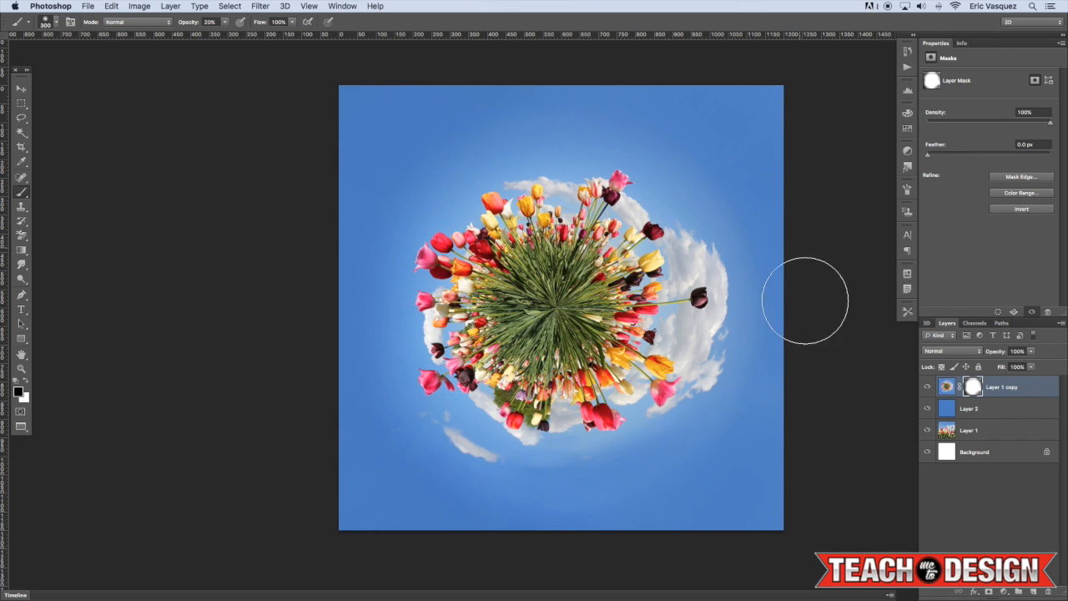
{"action": "mouse_move", "coordinate": [384, 508]}
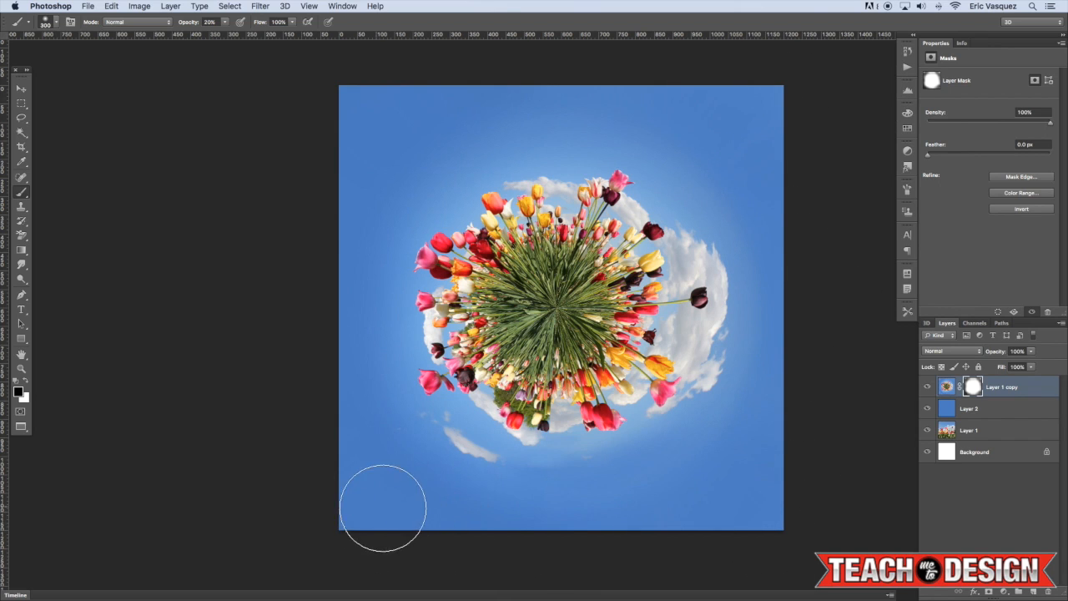
Paint black on the planet layer mask to fade the bottom-left corner seam
{"action": "left_click", "coordinate": [968, 407]}
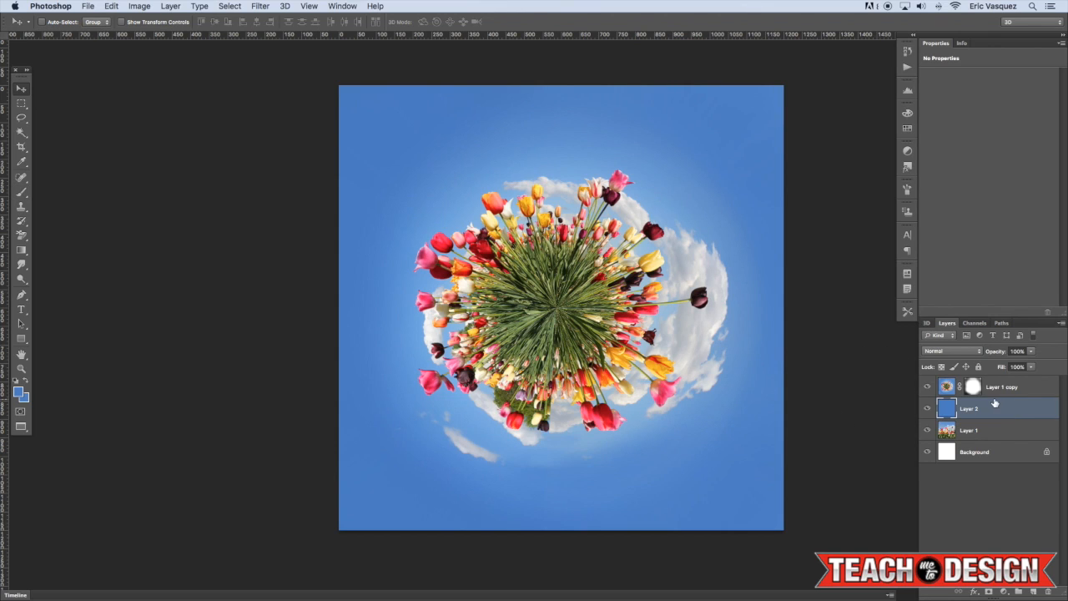
{"action": "mouse_move", "coordinate": [830, 386]}
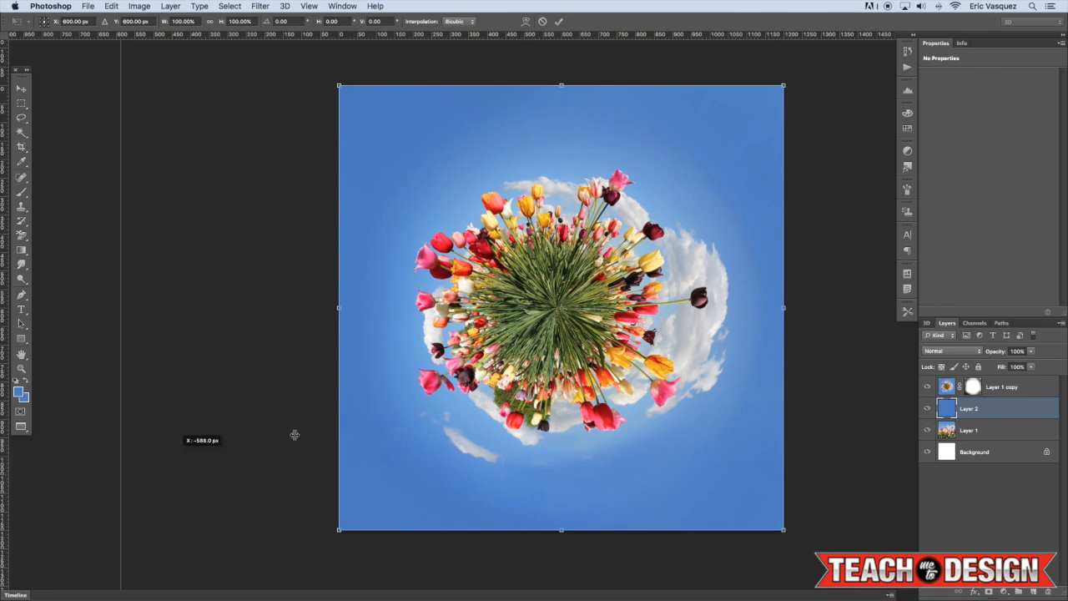
{"action": "mouse_move", "coordinate": [495, 33]}
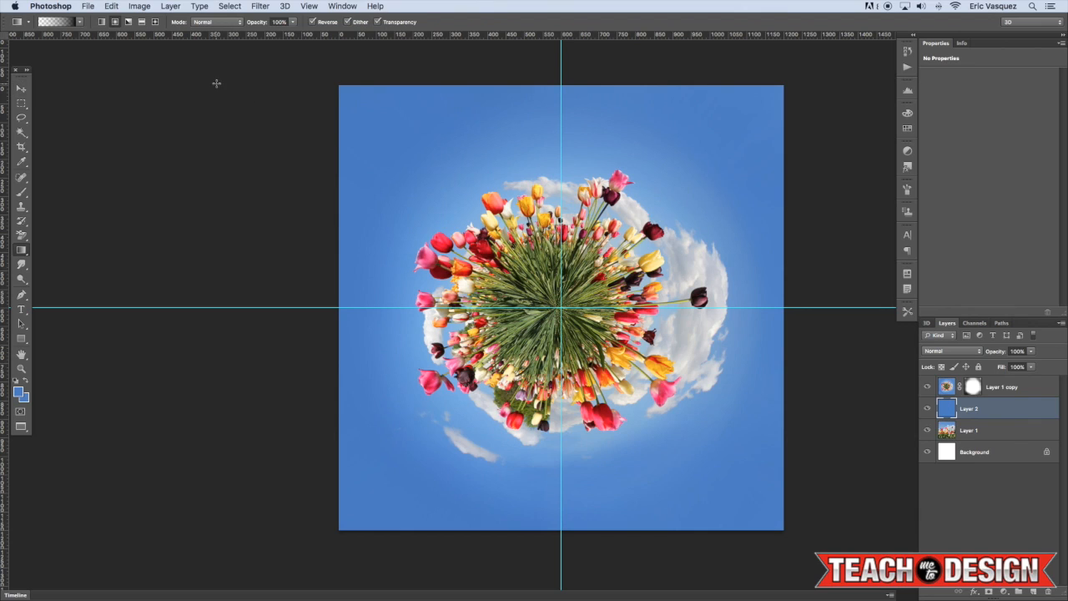
{"action": "mouse_move", "coordinate": [91, 40]}
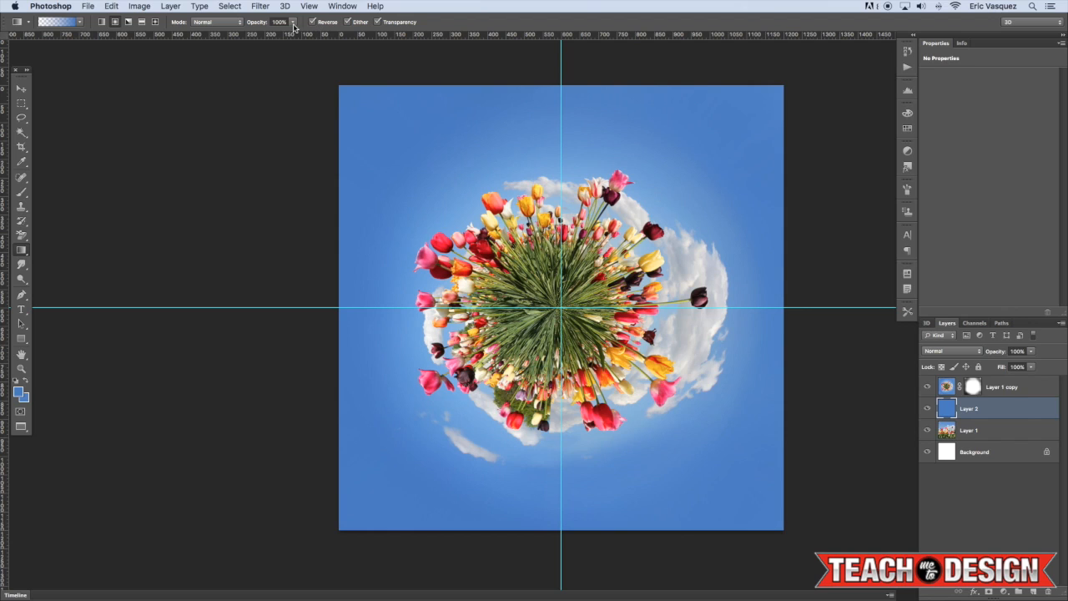
{"action": "mouse_move", "coordinate": [113, 21]}
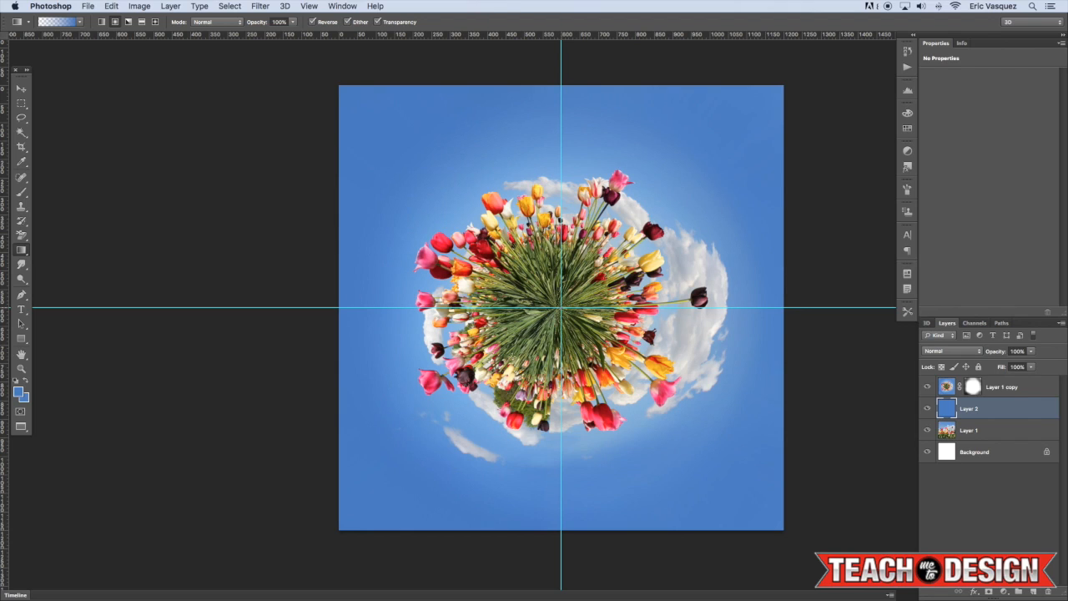
{"action": "left_click_drag", "start_coordinate": [560, 311], "coordinate": [331, 537]}
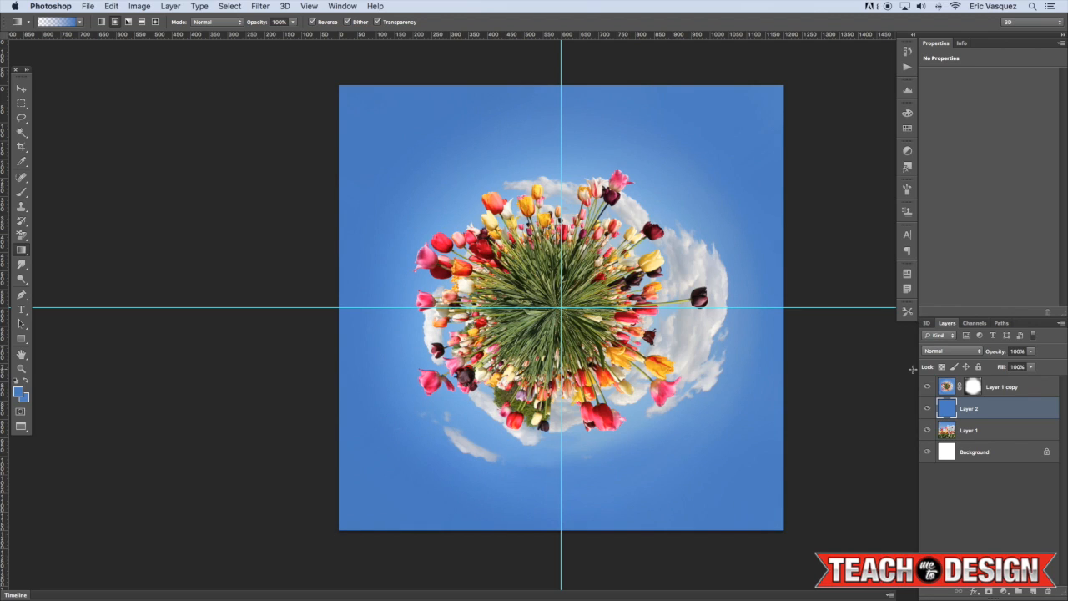
{"action": "left_click", "coordinate": [170, 7]}
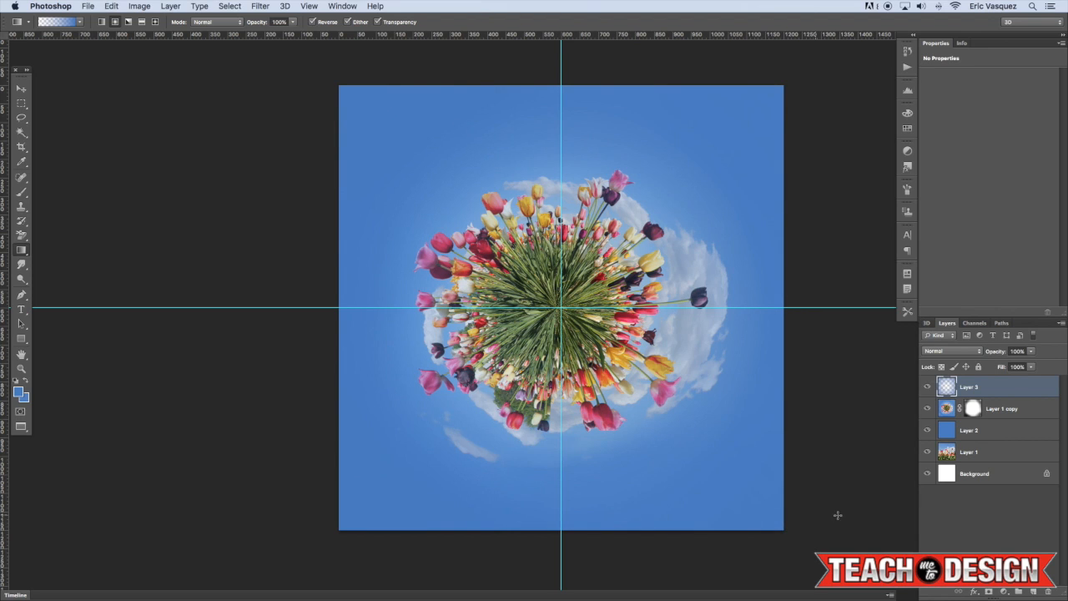
Set the vignette layer's blend mode to Multiply and toggle layer visibility
{"action": "left_click", "coordinate": [950, 351]}
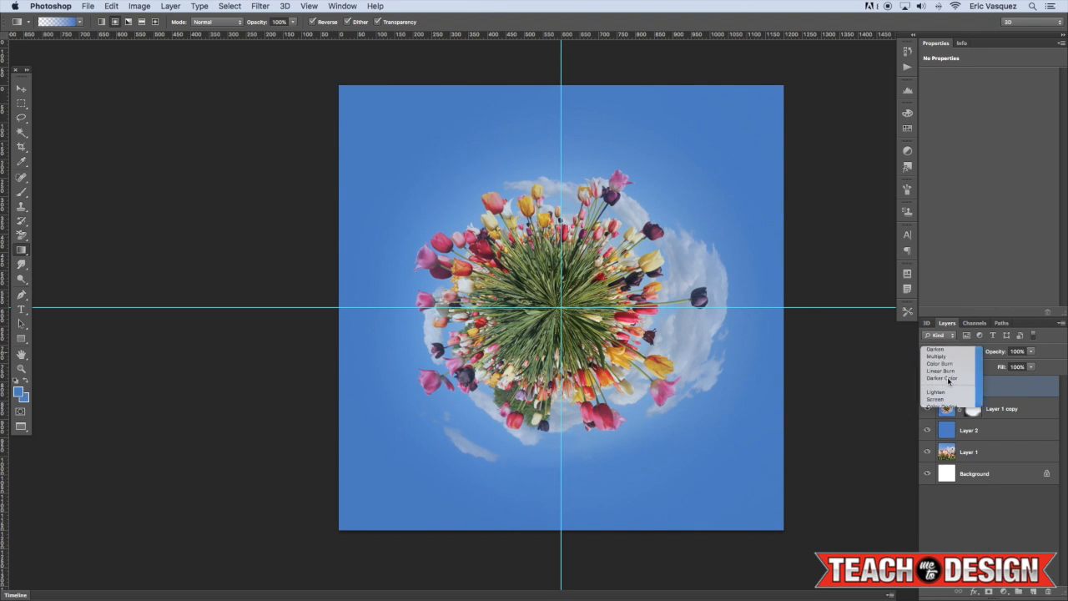
{"action": "left_click", "coordinate": [937, 358]}
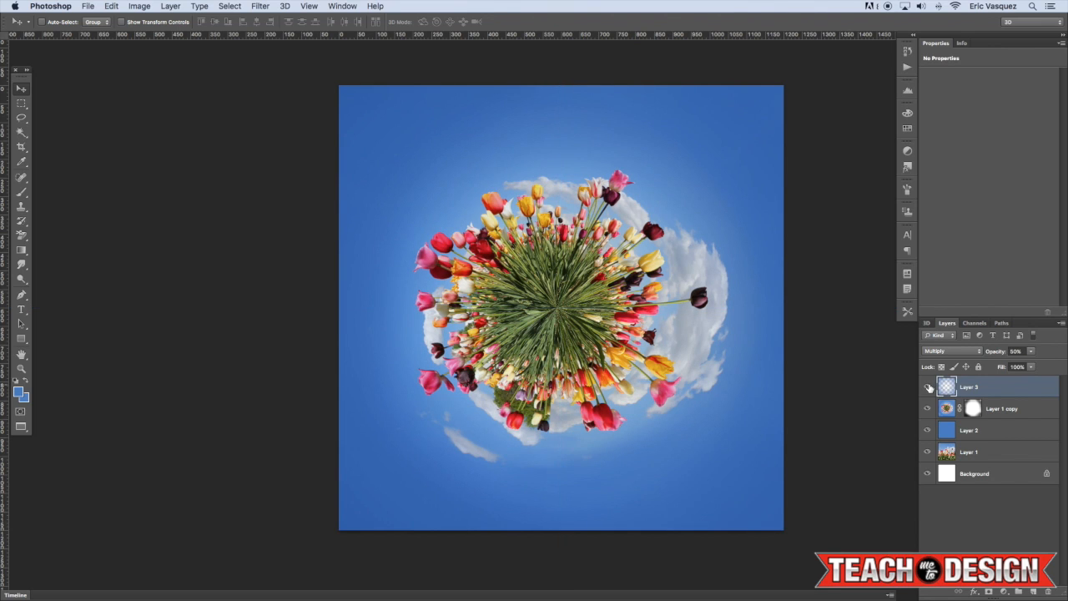
{"action": "left_click", "coordinate": [927, 387]}
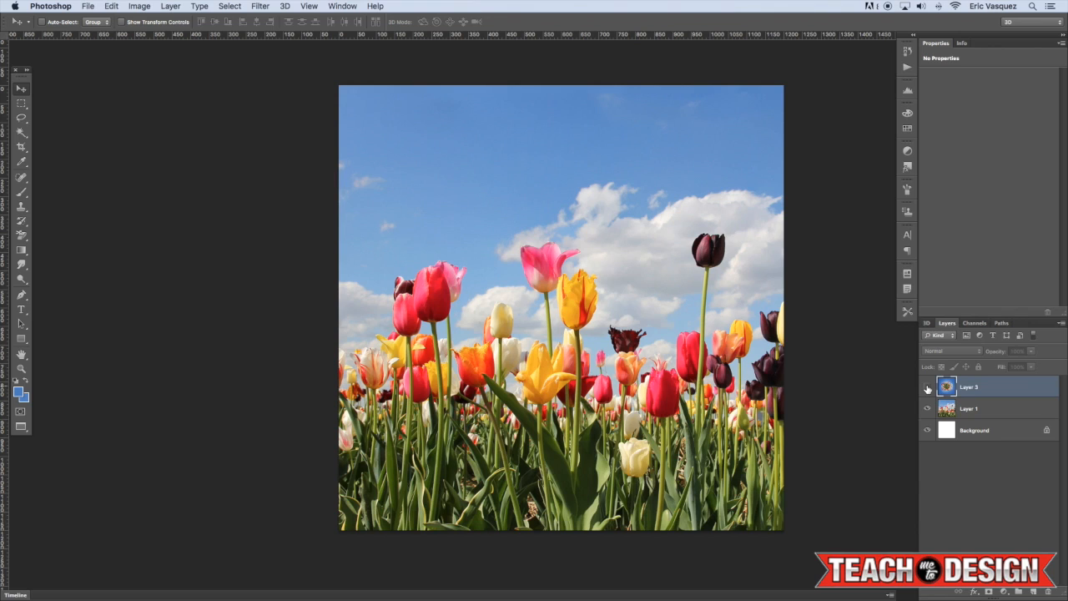
Show the merged planet layer again to compare it against the original photo
{"action": "left_click", "coordinate": [926, 387]}
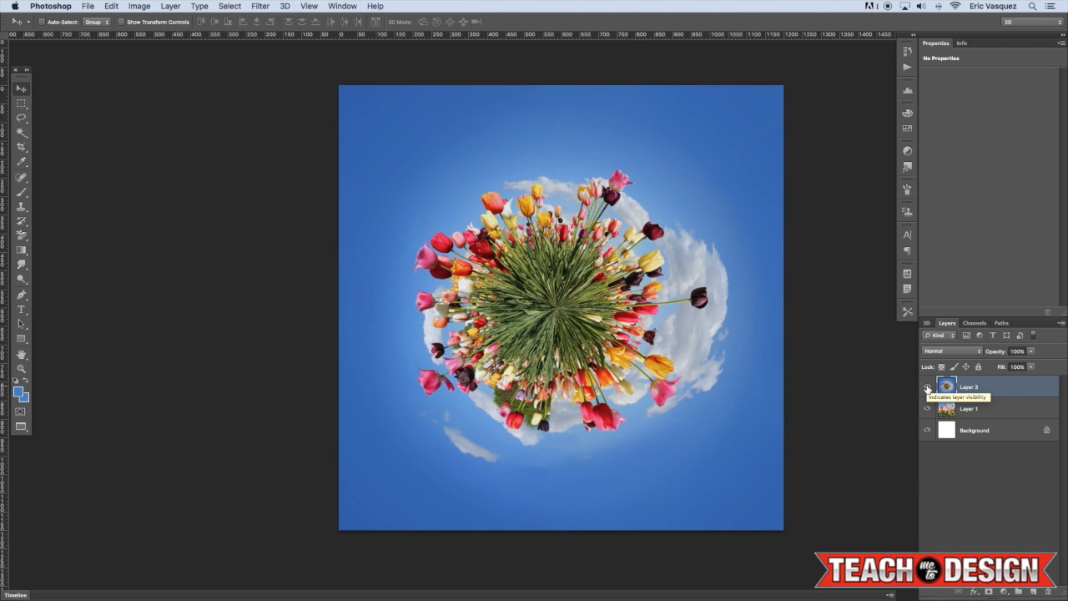